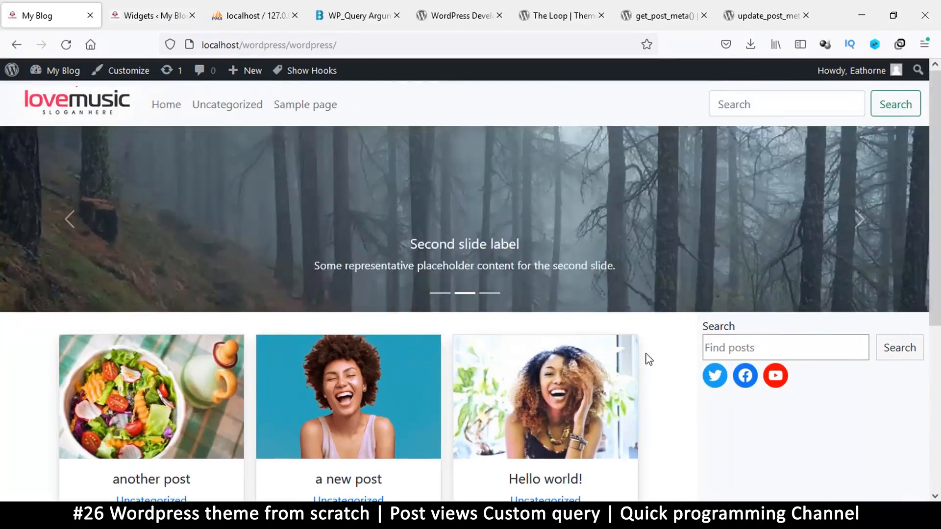
pyautogui.moveTo(659, 341)
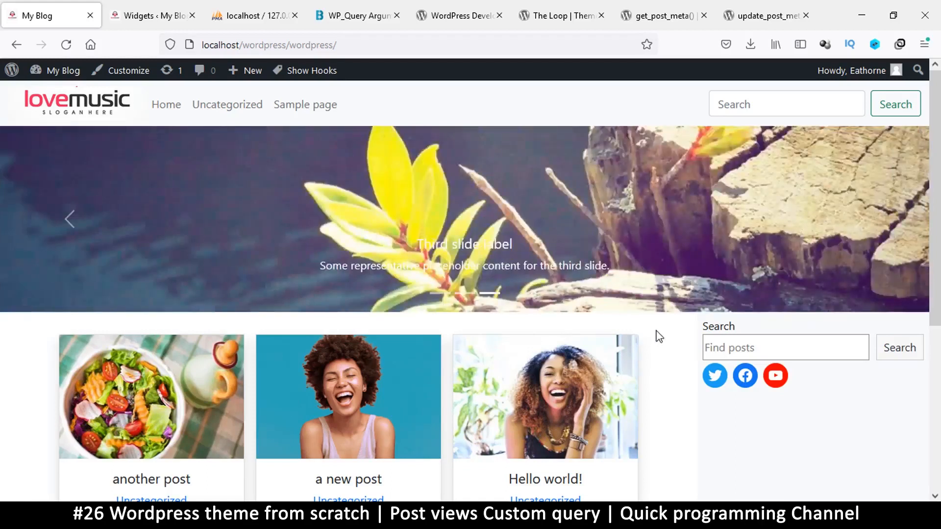
# Scroll the blog home page's post cards and open the Hello world post
pyautogui.scroll(-3)
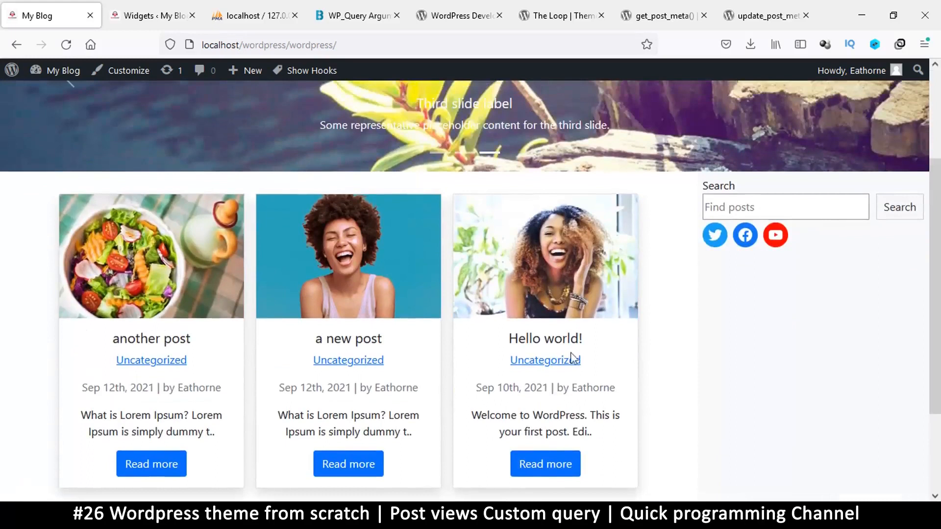
pyautogui.click(545, 463)
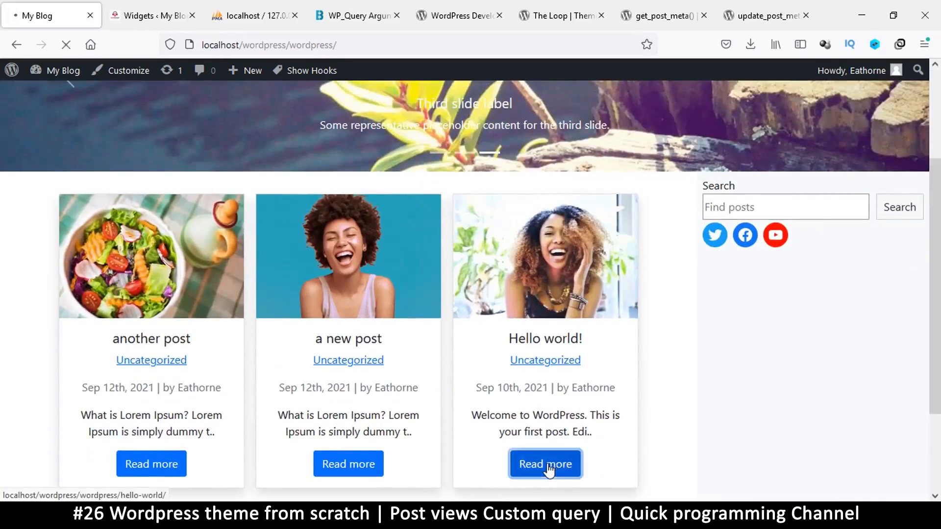
pyautogui.click(545, 463)
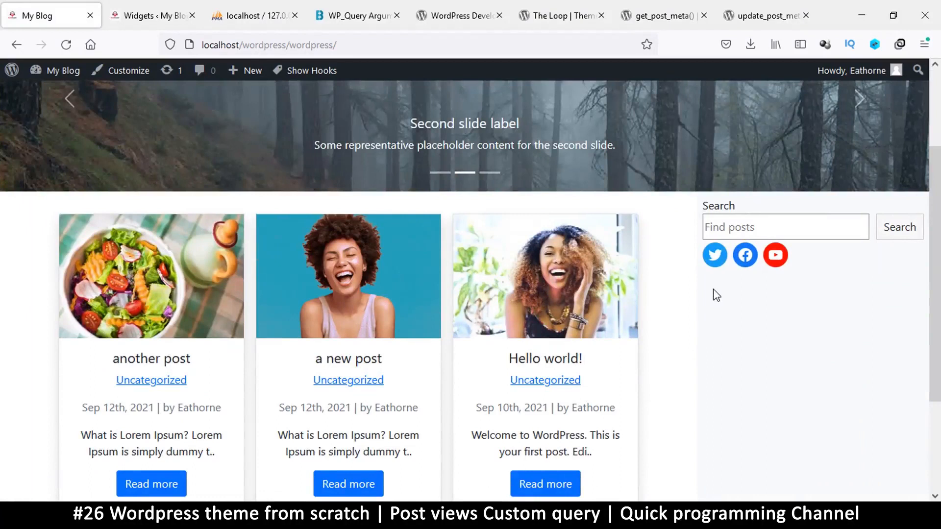
pyautogui.moveTo(725, 312)
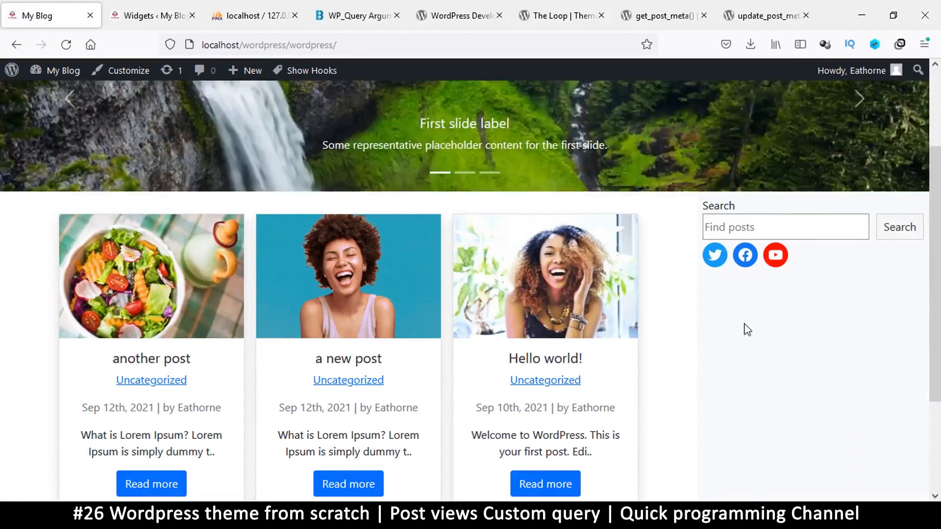
pyautogui.moveTo(725, 356)
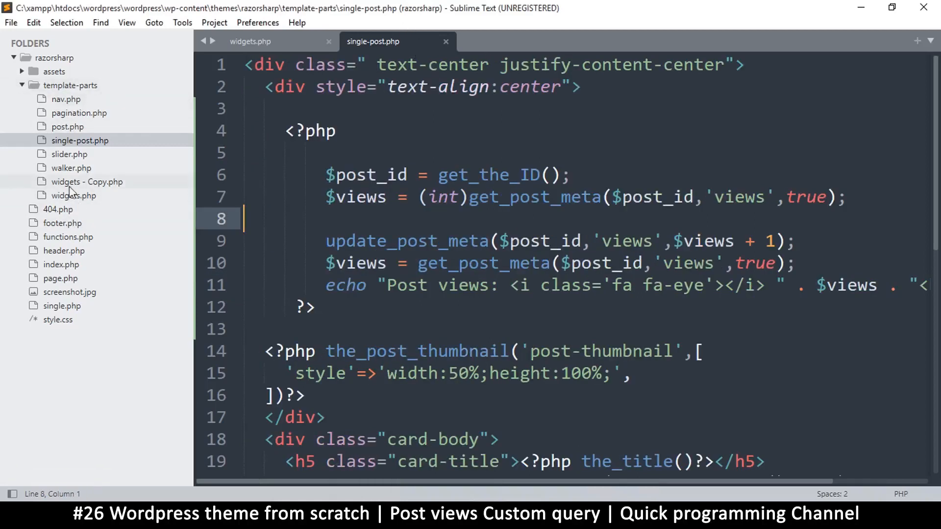
# Open widgets.php at the empty widget() body, save it, then switch to index.php
pyautogui.click(249, 41)
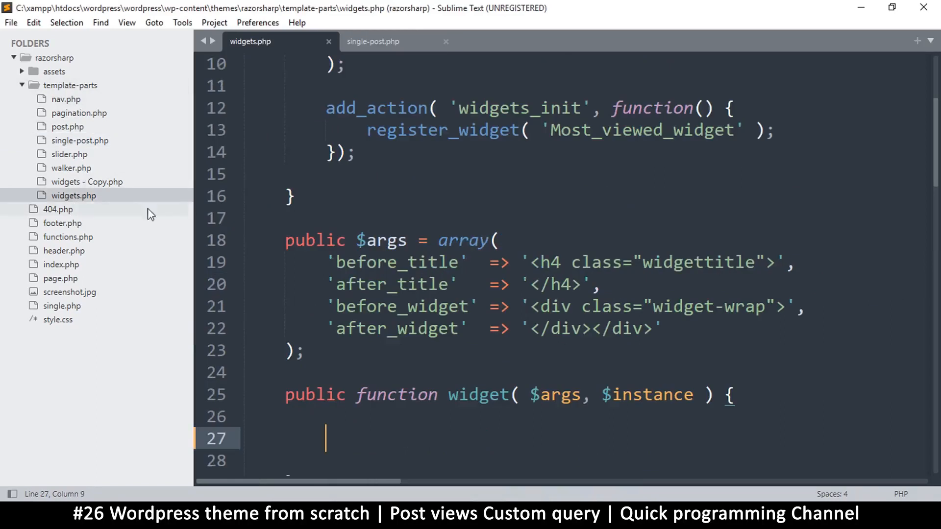
pyautogui.scroll(-3)
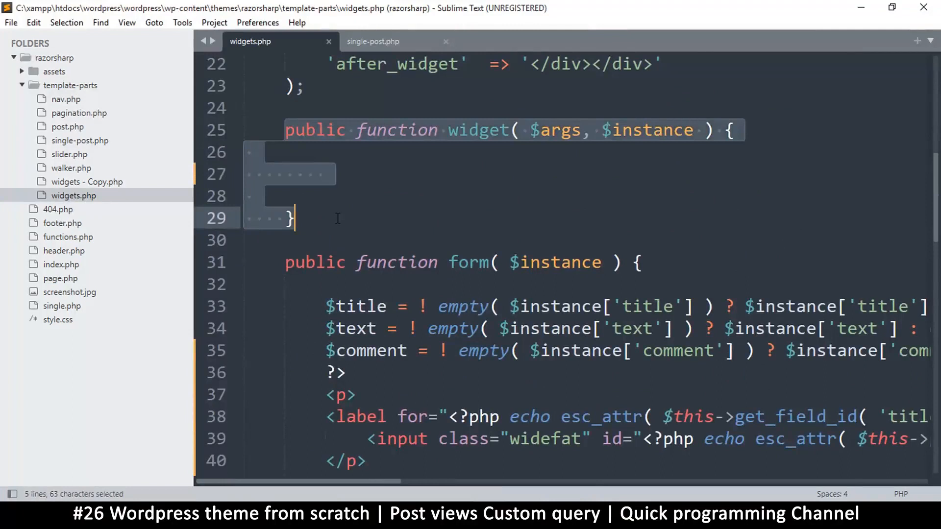
pyautogui.click(326, 174)
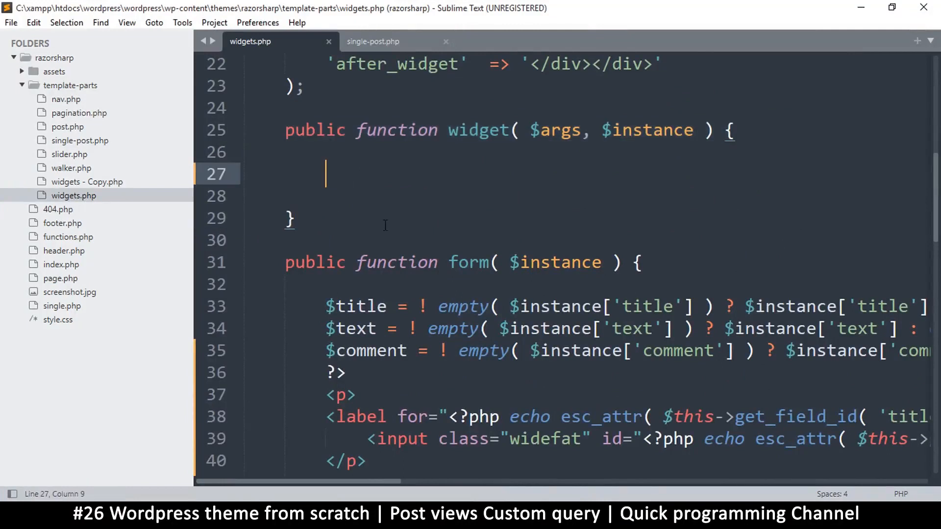
pyautogui.press('ctrl+s')
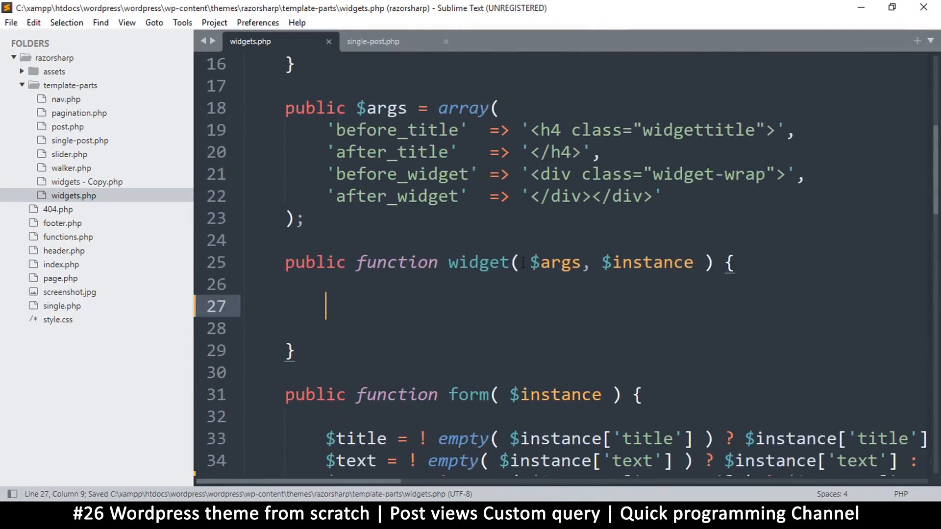
pyautogui.moveTo(524, 262); pyautogui.dragTo(708, 262)
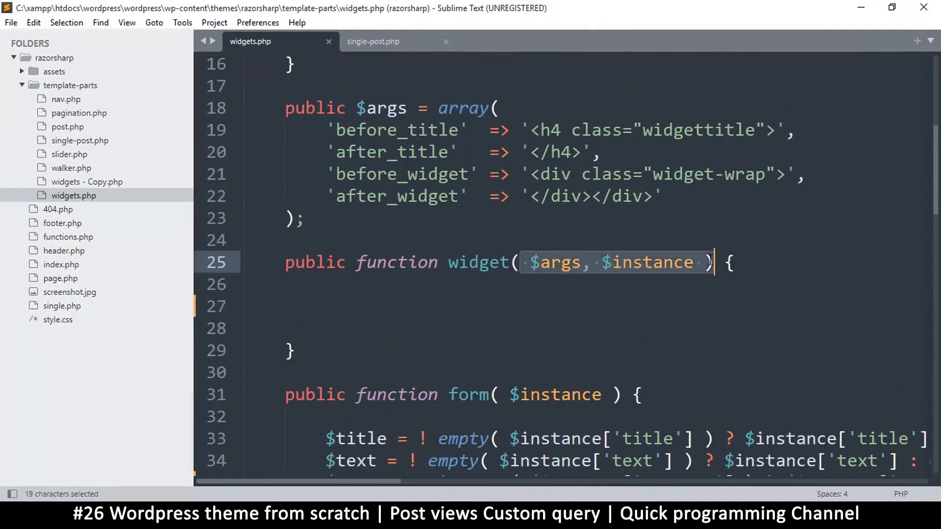
pyautogui.click(543, 262)
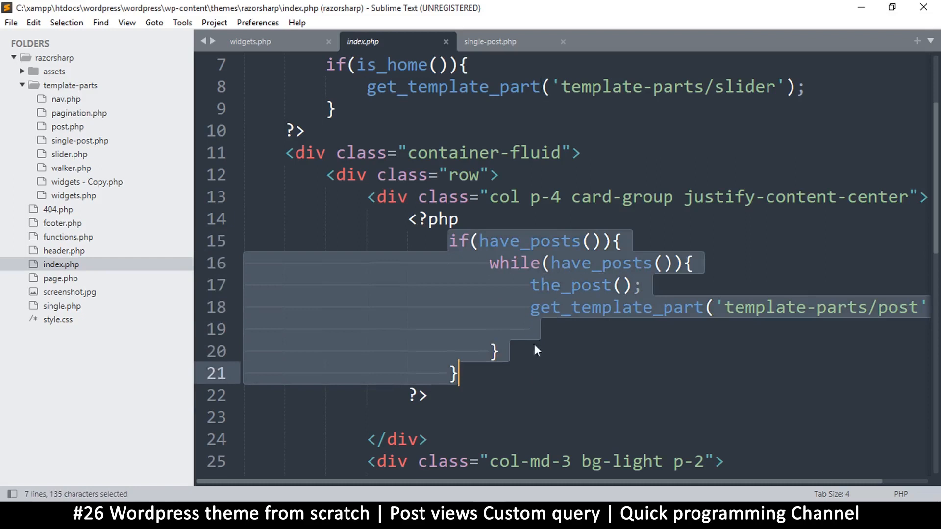
# Back in widgets.php, reindent the pasted have_posts loop inside widget()
pyautogui.click(251, 41)
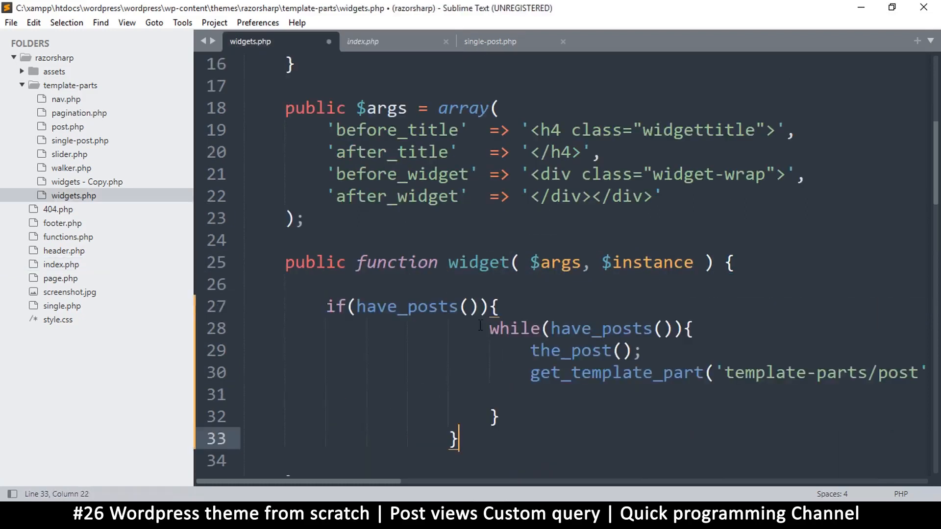
pyautogui.moveTo(498, 328); pyautogui.dragTo(456, 372)
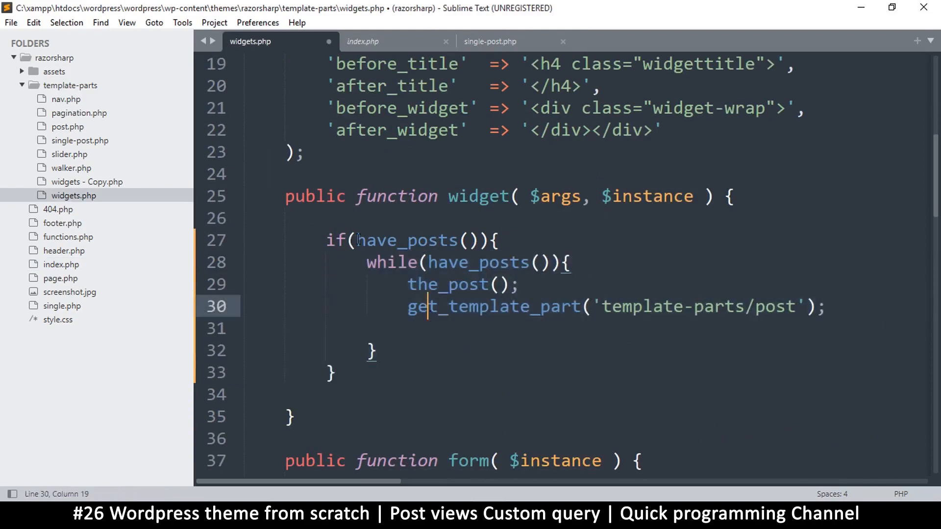
pyautogui.doubleClick(406, 240)
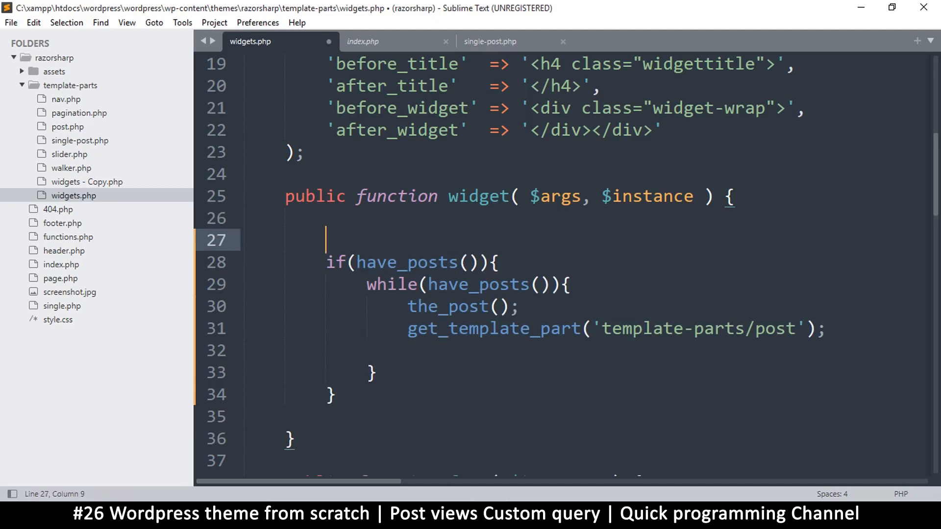
# Add the line $myposts = new WP_Query(); above the loop
pyautogui.write('$')
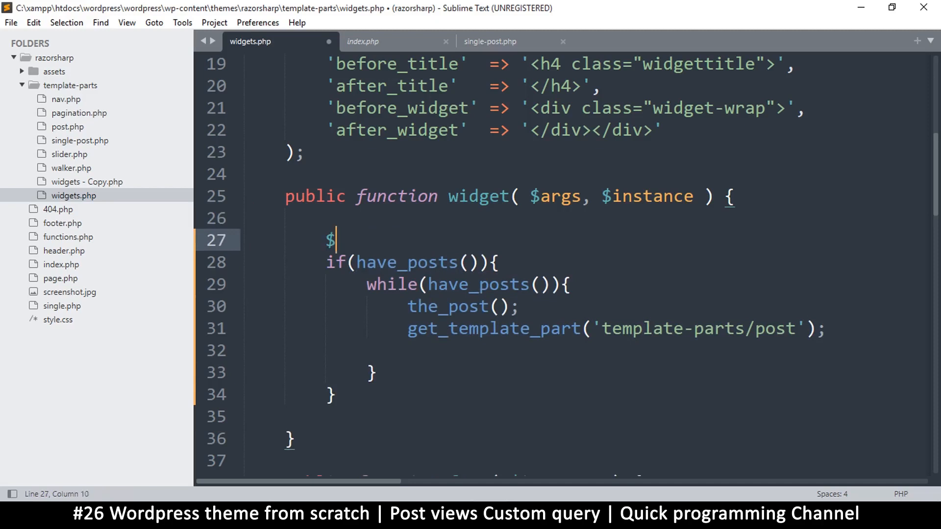
pyautogui.write('myposts')
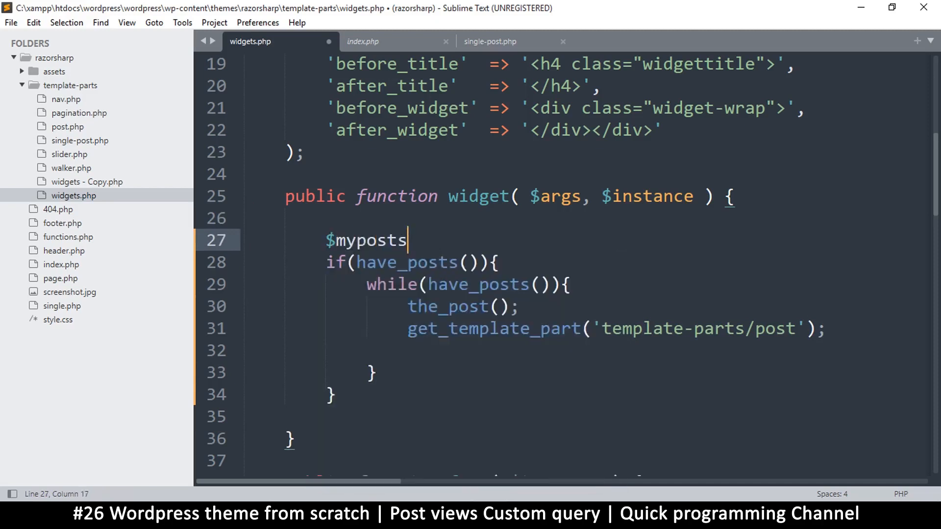
pyautogui.write('= new')
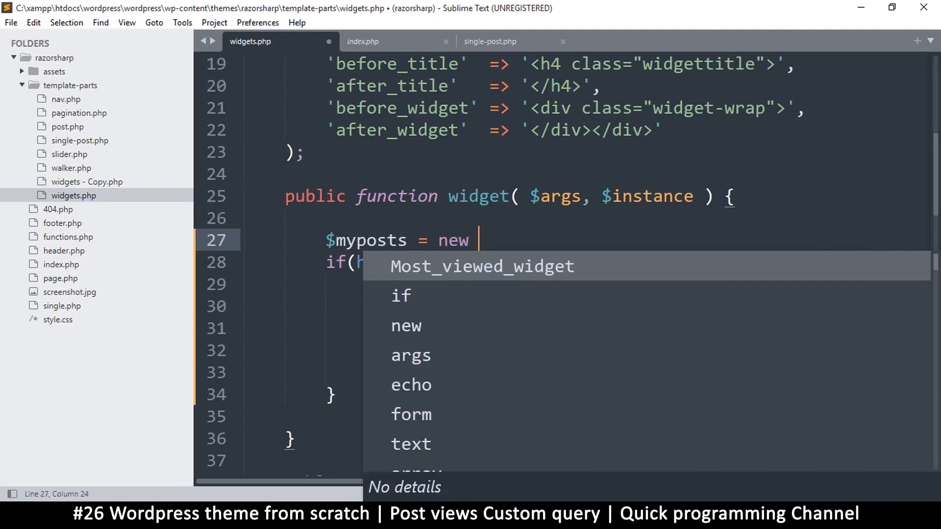
pyautogui.write('WP')
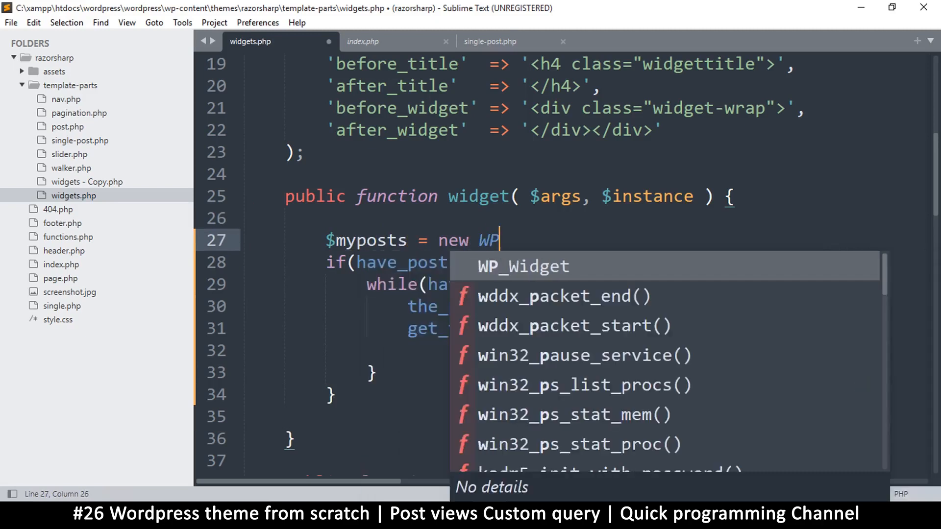
pyautogui.write('_Q')
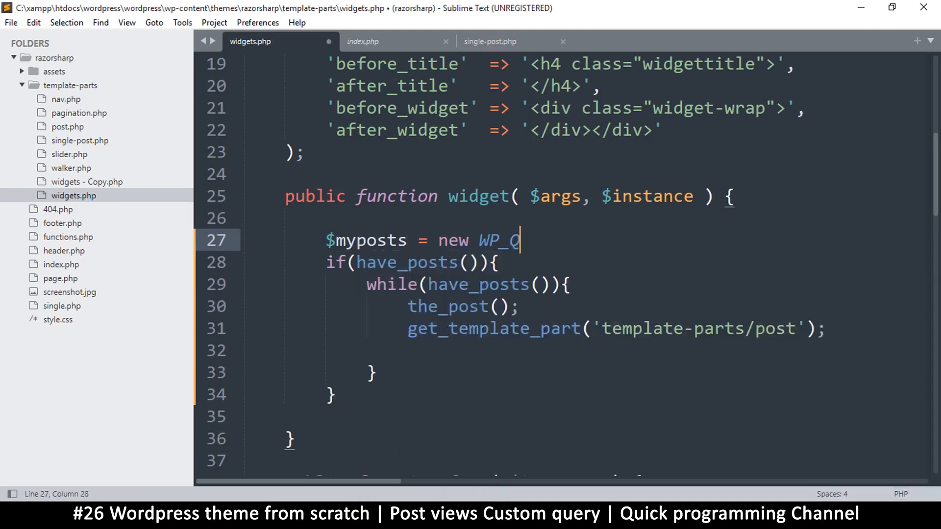
pyautogui.write('uery();')
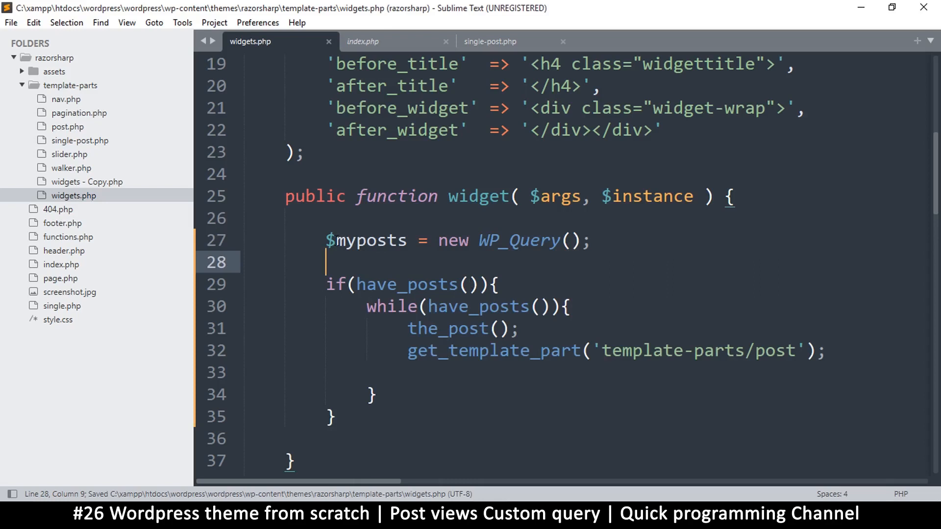
# Select the WP_Query class name so it can be copied
pyautogui.doubleClick(366, 240)
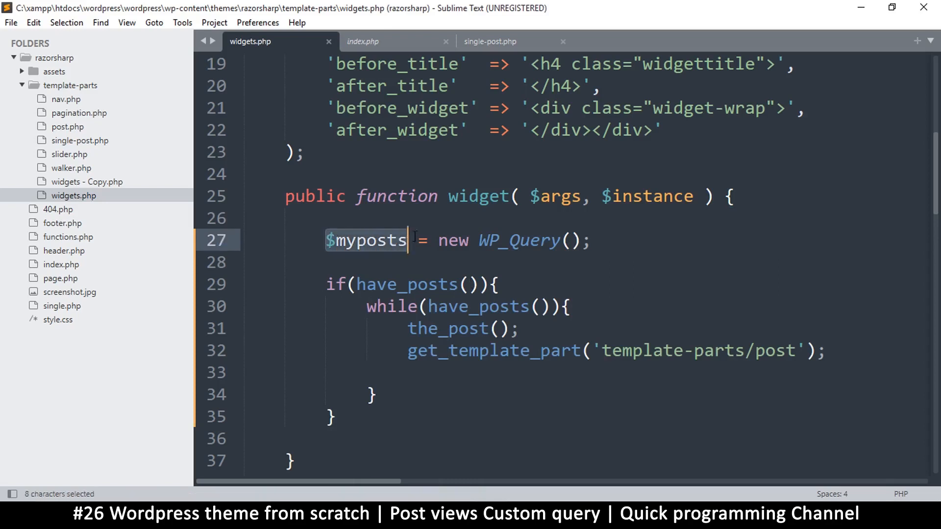
pyautogui.doubleClick(519, 240)
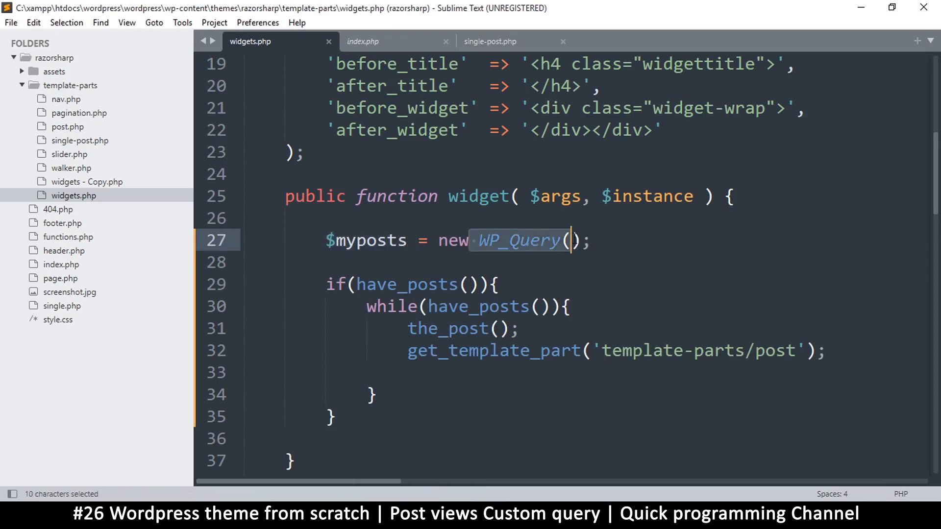
pyautogui.click(480, 240)
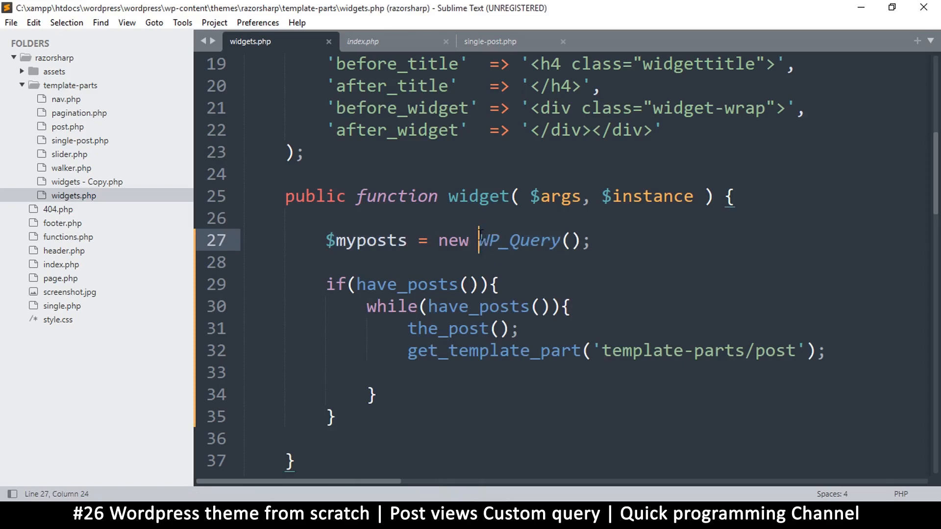
pyautogui.doubleClick(517, 240)
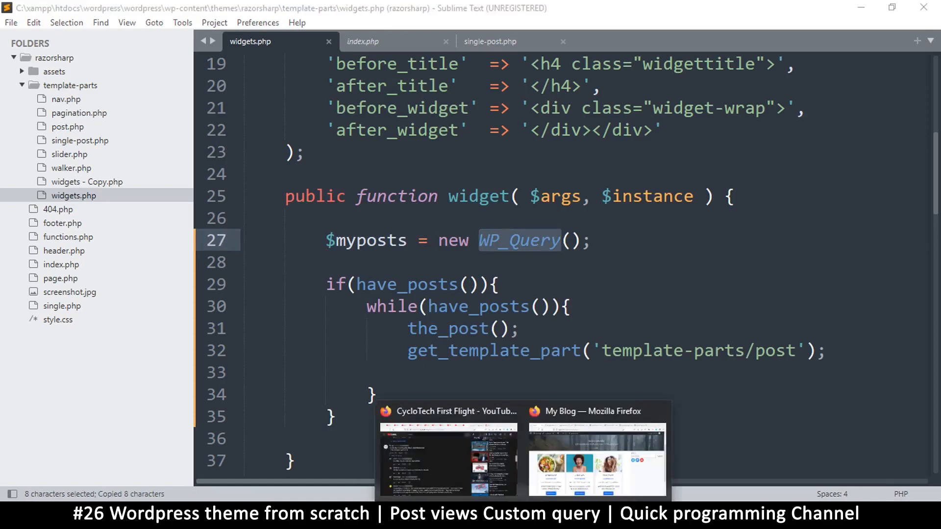
# Look up WP_Query in the Code Reference and read its Usage and Properties sections
pyautogui.click(595, 456)
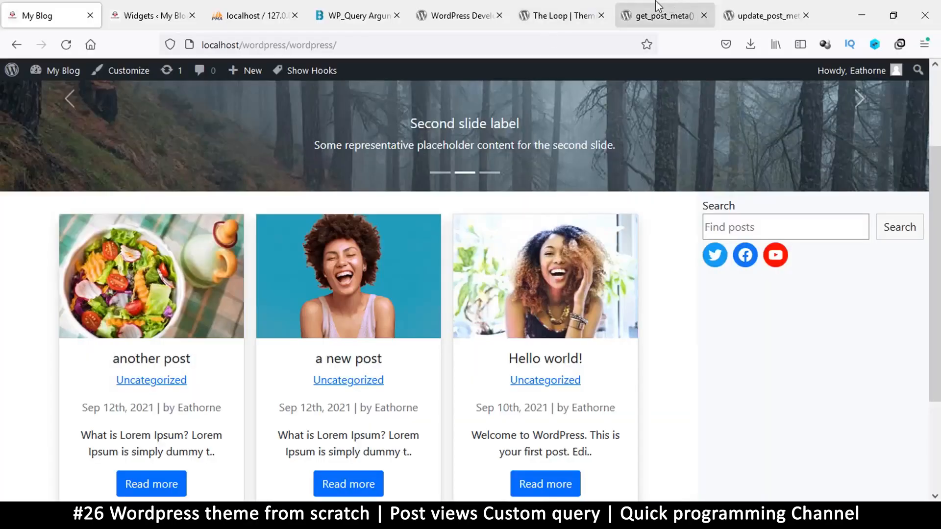
pyautogui.click(663, 15)
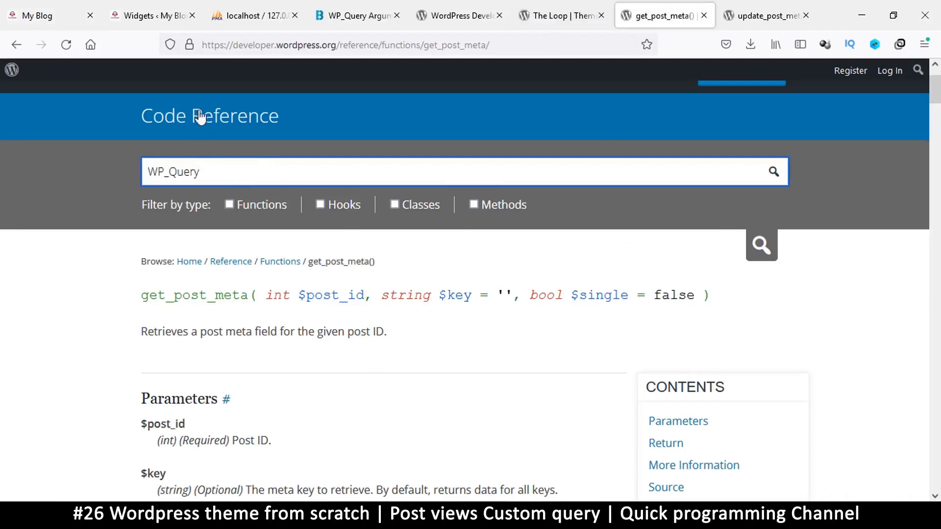
pyautogui.click(462, 171)
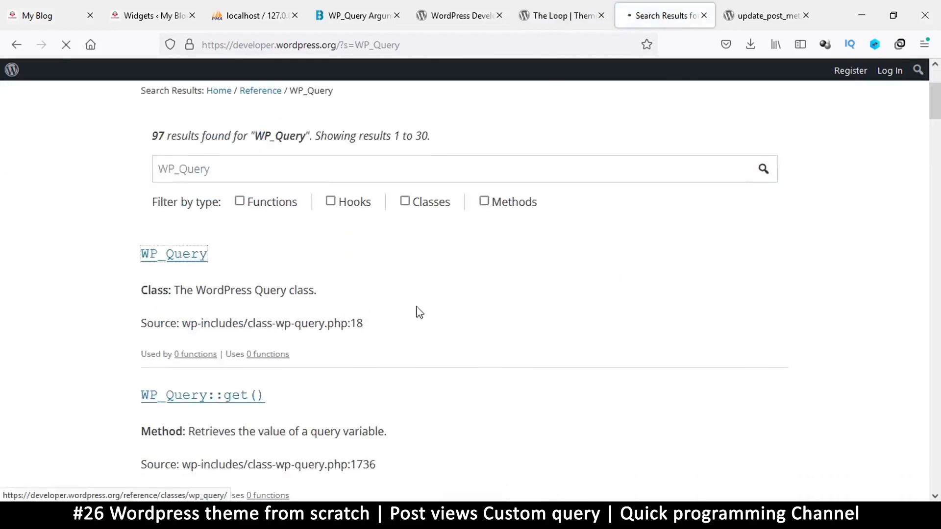
pyautogui.click(173, 253)
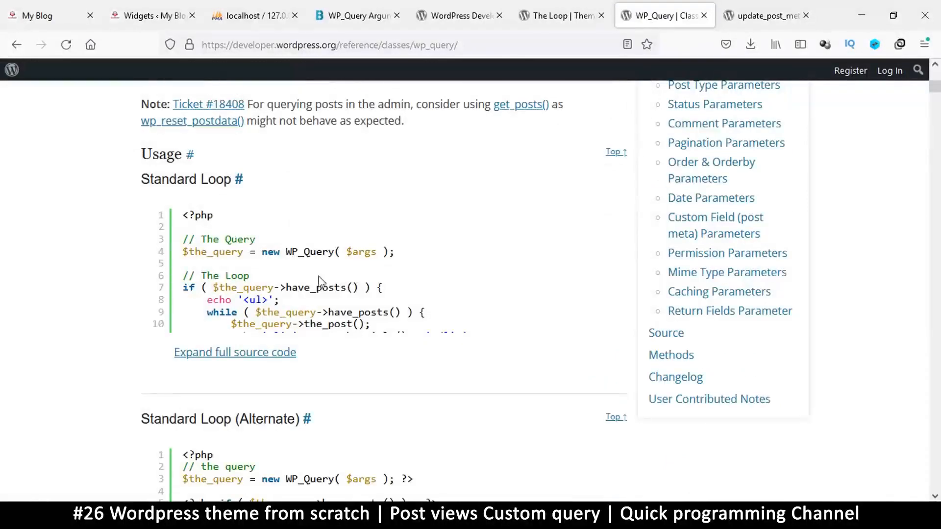
pyautogui.scroll(-3)
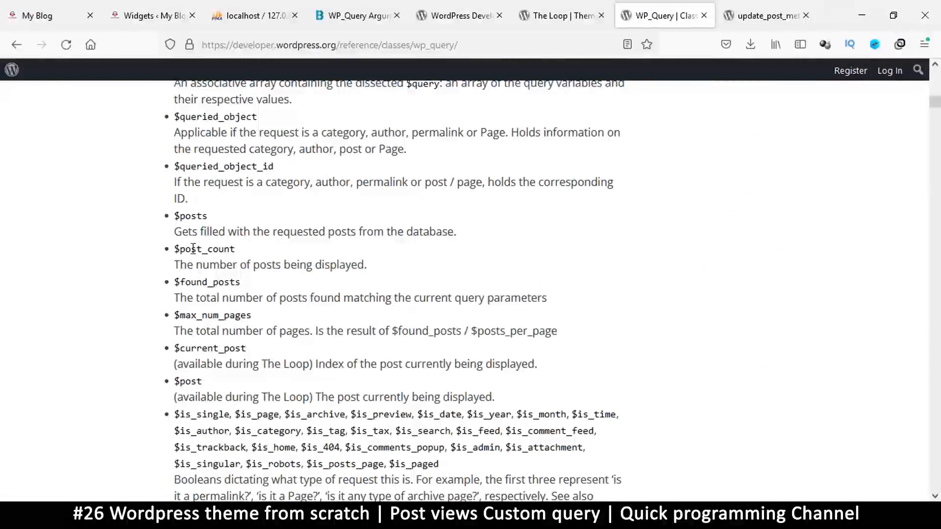
pyautogui.scroll(-3)
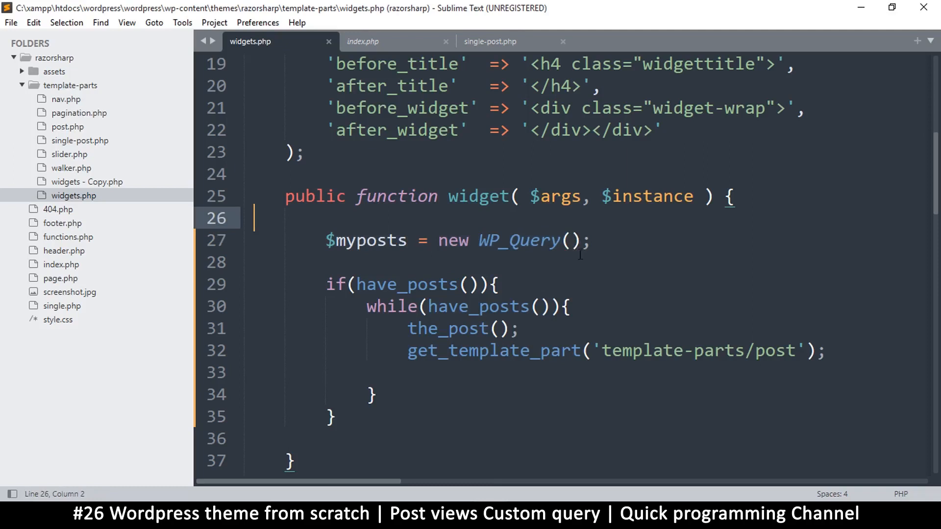
# Add an $args = []; array above the query and pass $args to WP_Query
pyautogui.write('$')
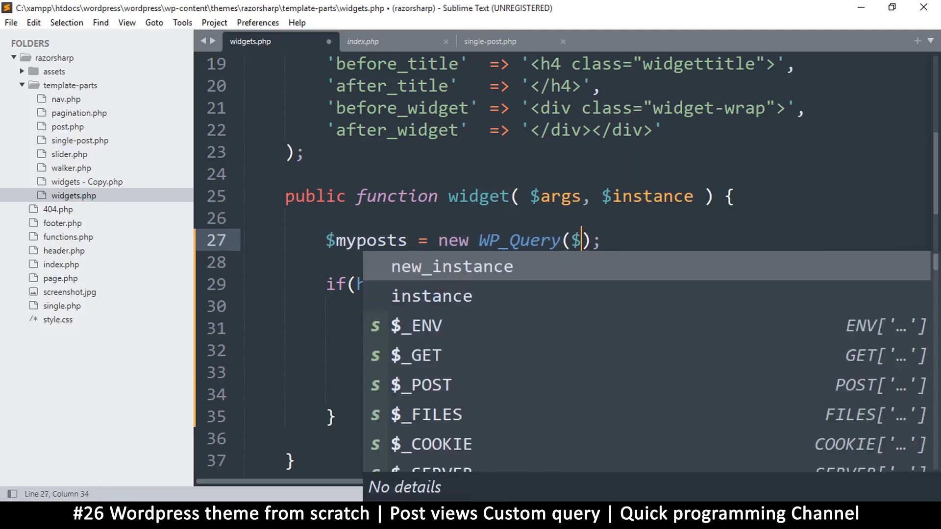
pyautogui.write('args')
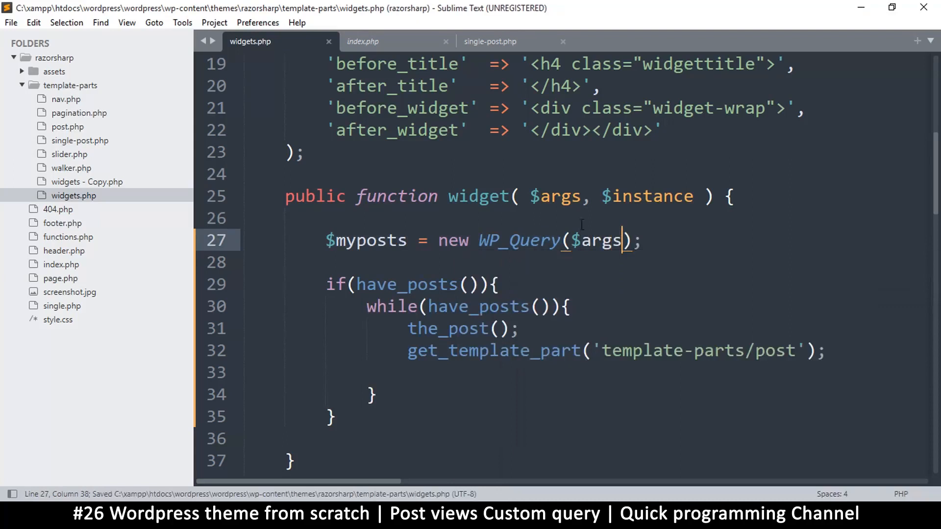
pyautogui.doubleClick(597, 240)
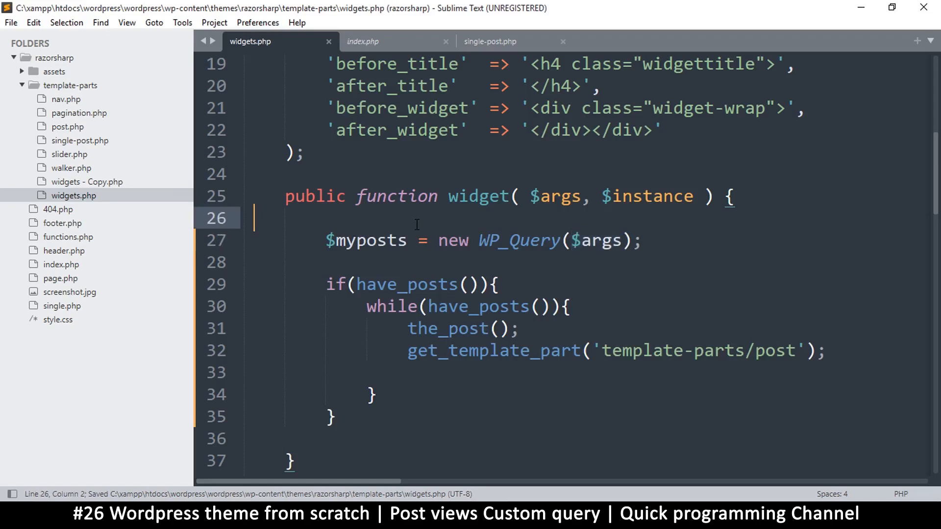
pyautogui.write('$args')
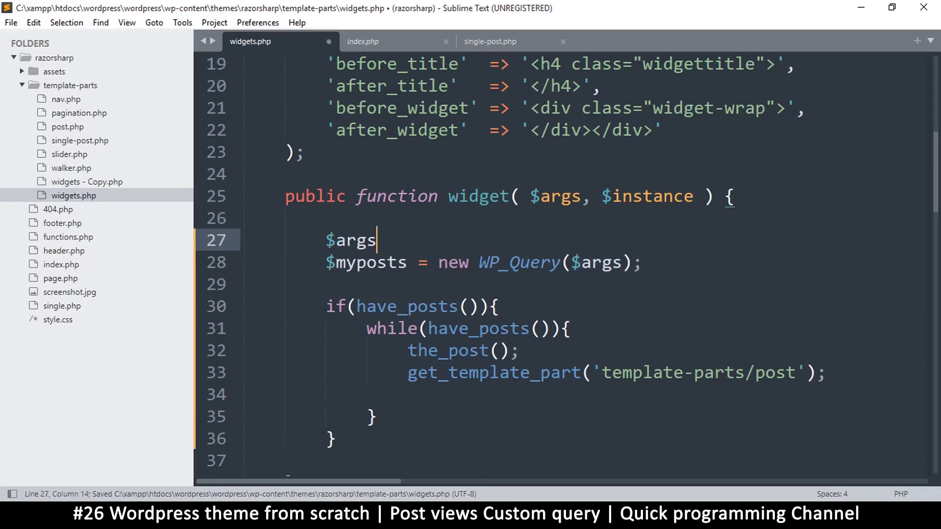
pyautogui.write('=')
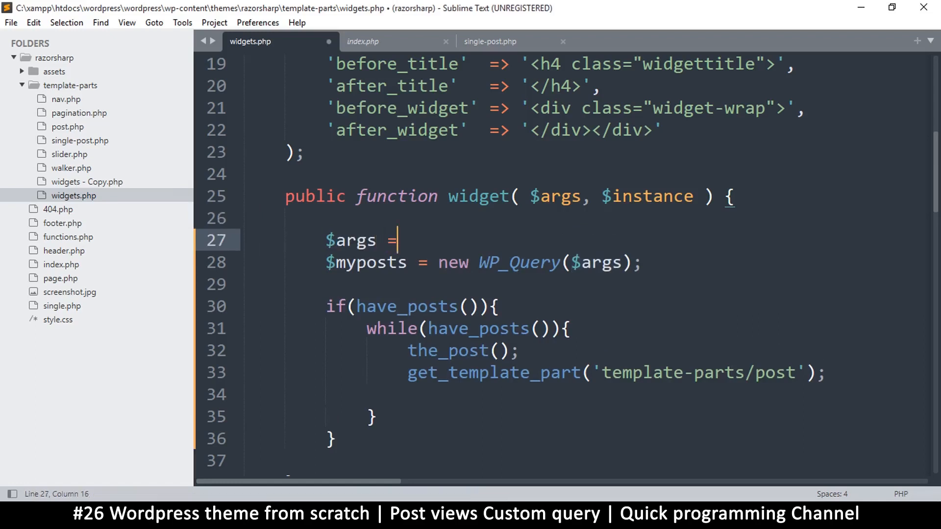
pyautogui.write('[]')
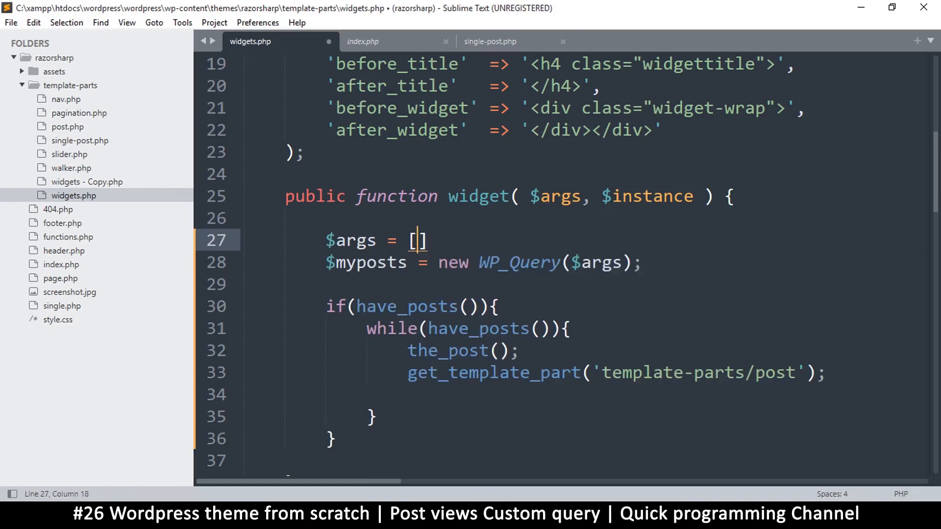
pyautogui.write(';')
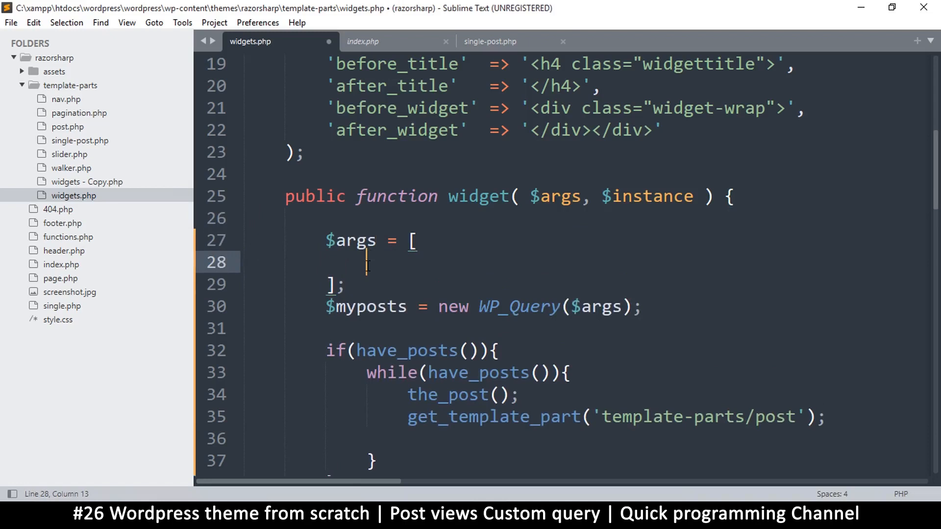
pyautogui.press('ctrl+s')
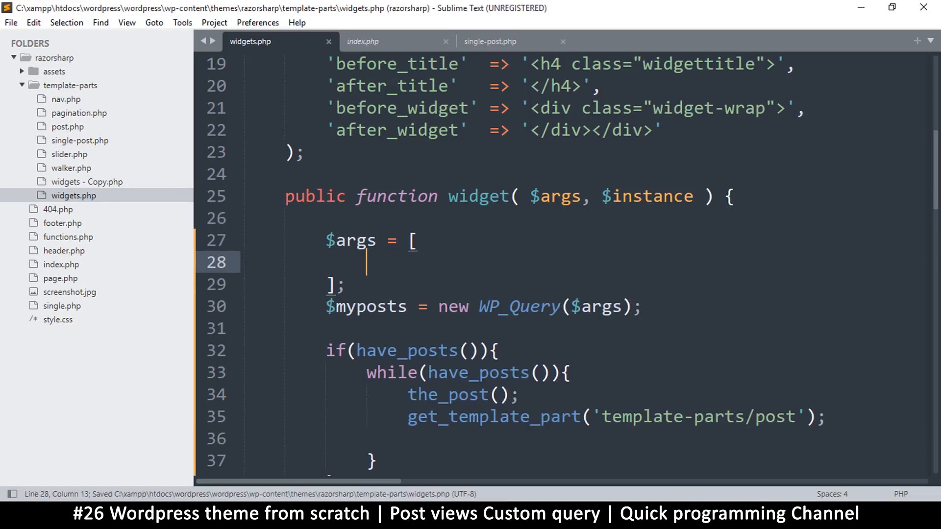
# Fill the args array with 's' => 'hello' and save widgets.php
pyautogui.write("'s'")
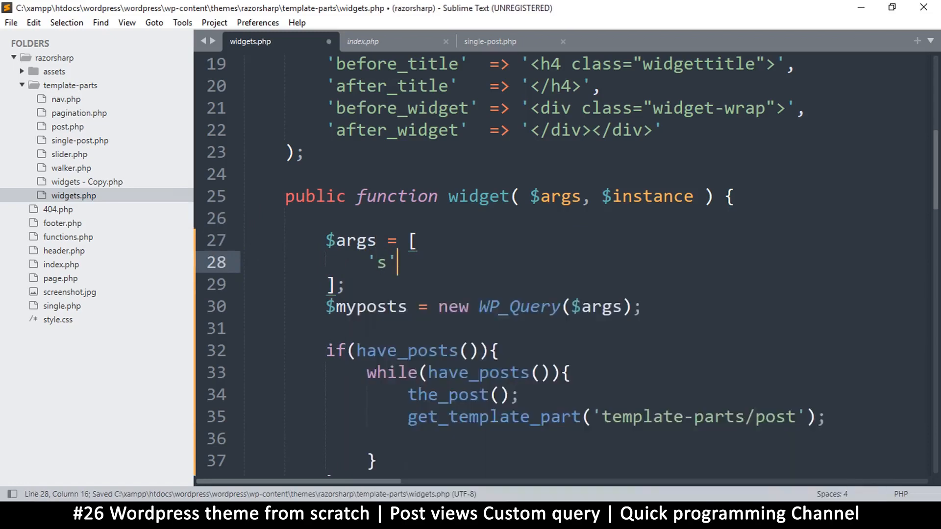
pyautogui.write('=>')
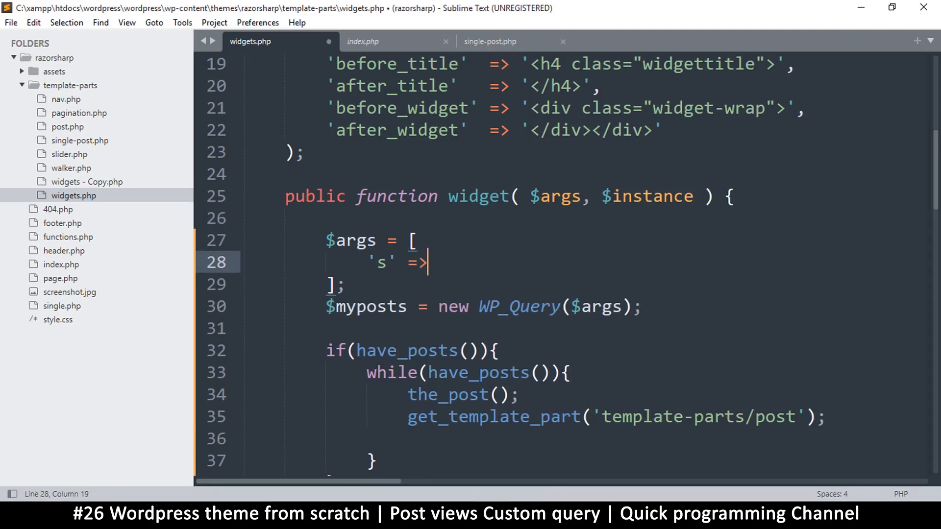
pyautogui.write("'")
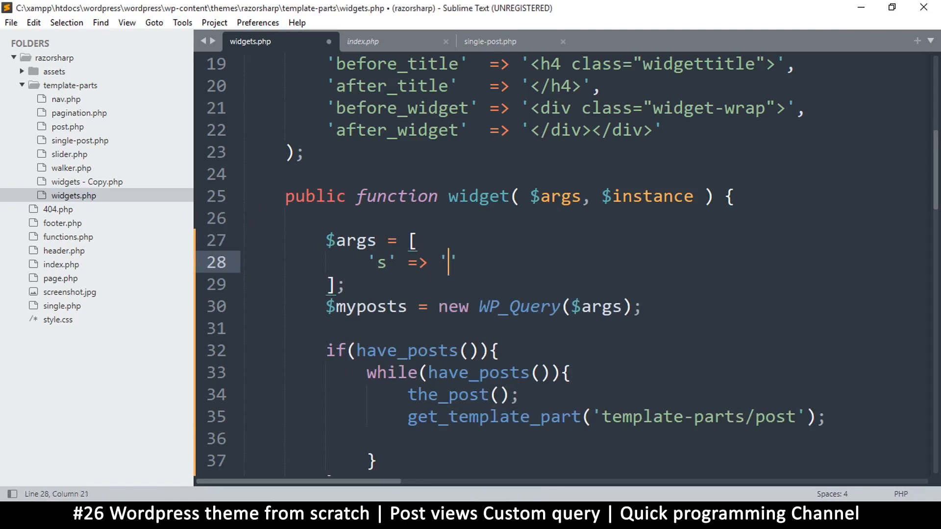
pyautogui.write('hello')
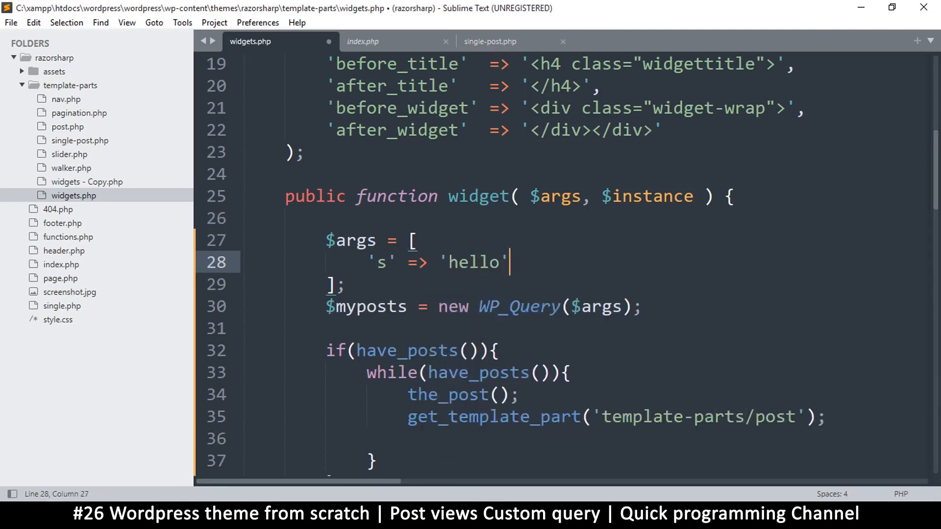
pyautogui.press('ctrl+s')
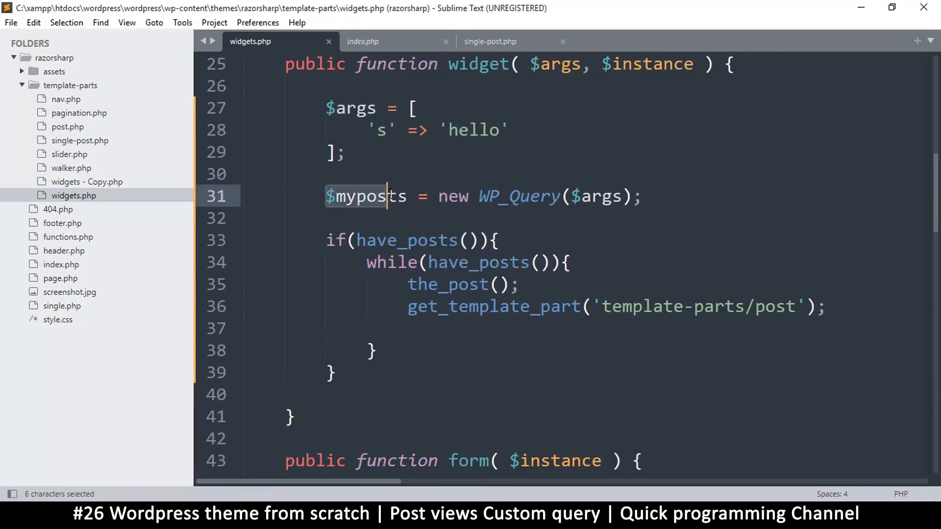
# Prefix have_posts() and the_post() with $myposts-> using multiple cursors
pyautogui.doubleClick(366, 196)
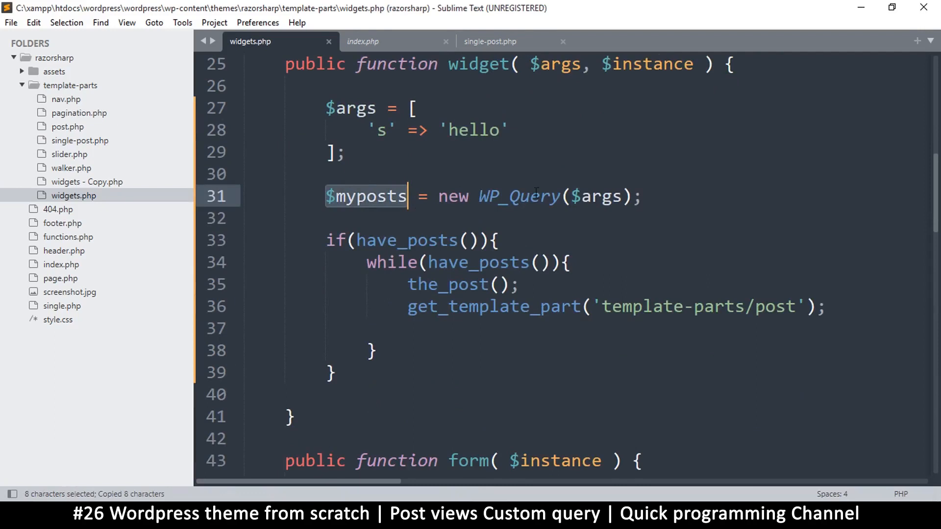
pyautogui.doubleClick(407, 239)
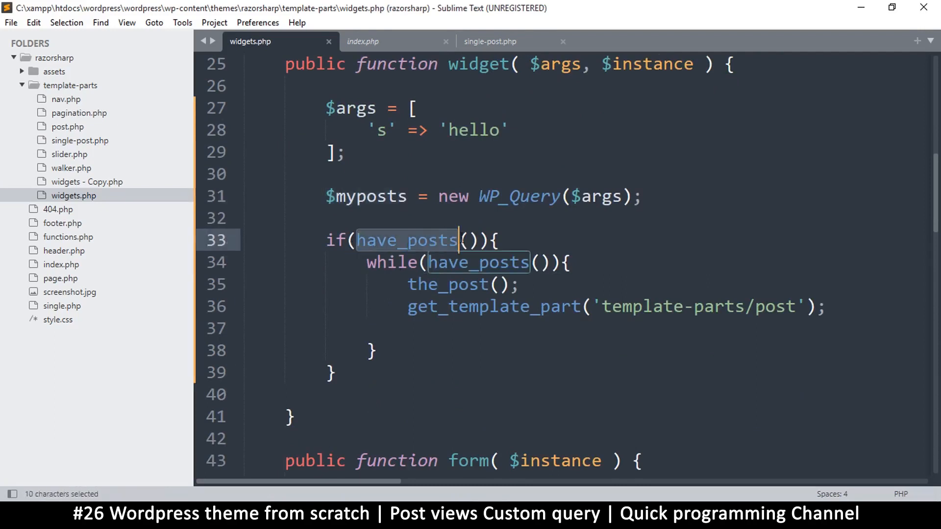
pyautogui.click(407, 240)
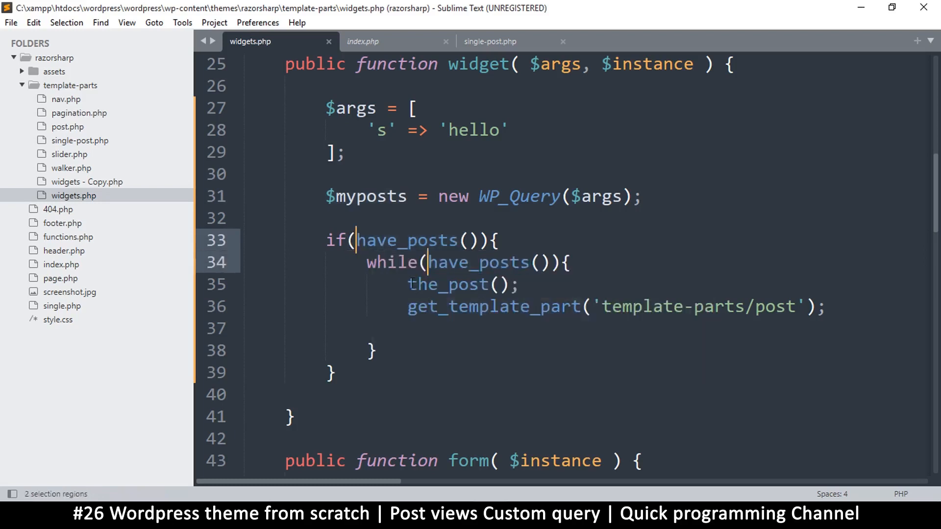
pyautogui.click(411, 284)
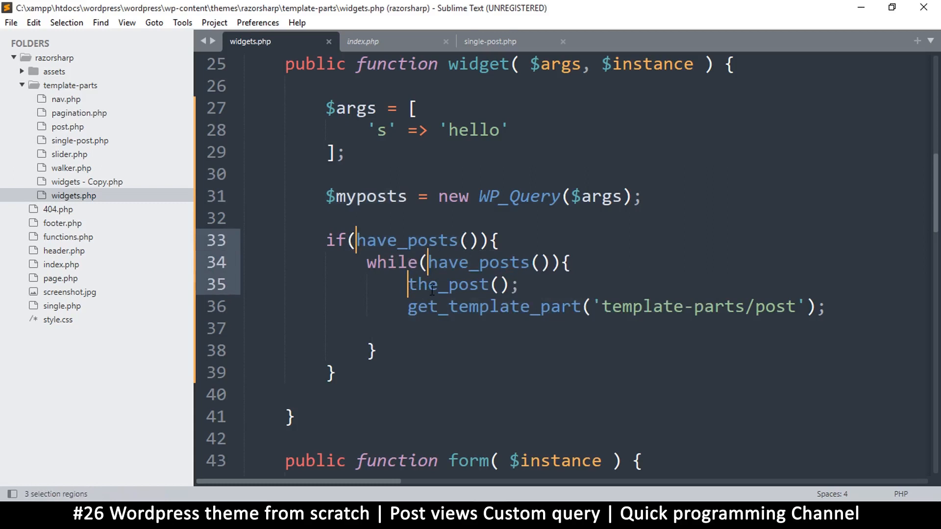
pyautogui.write('$myposts')
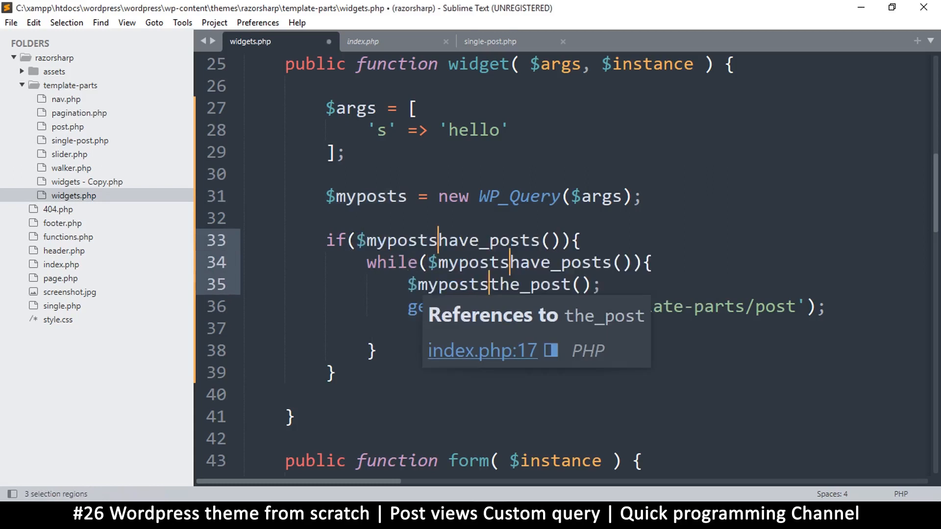
pyautogui.write('->')
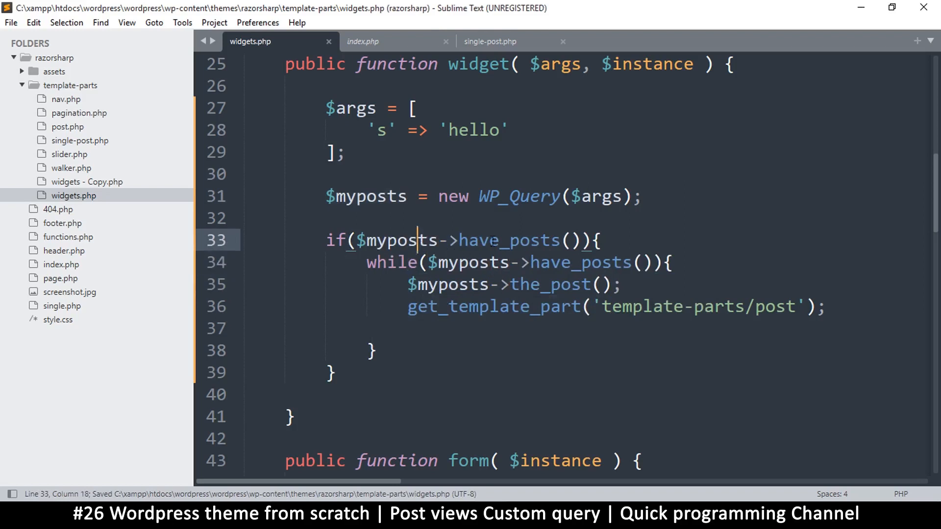
pyautogui.doubleClick(398, 240)
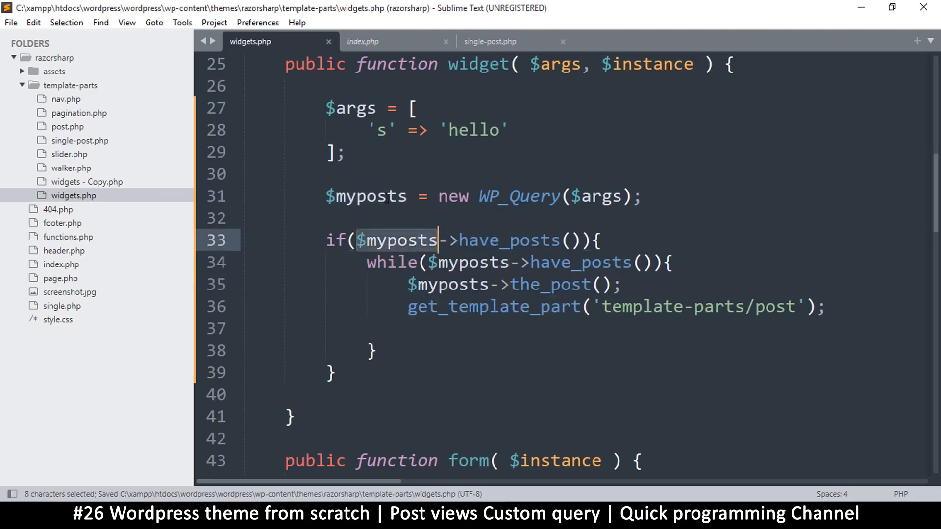
pyautogui.doubleClick(493, 241)
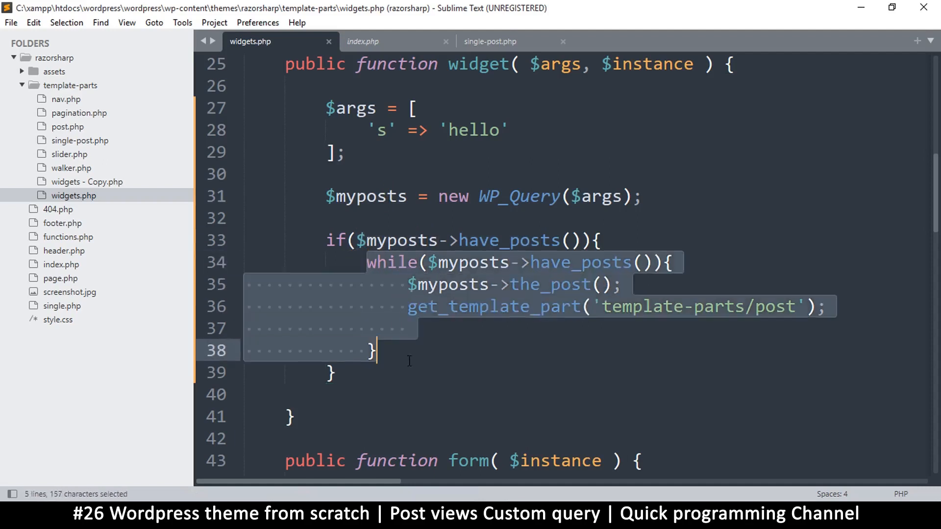
pyautogui.click(438, 285)
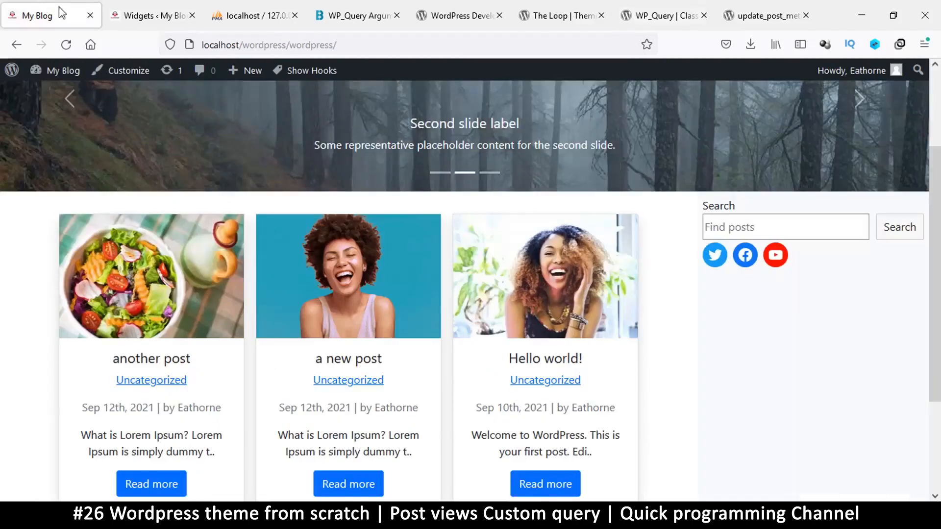
# Reload the My Blog homepage and scroll to the sidebar listing Hello world!
pyautogui.click(65, 44)
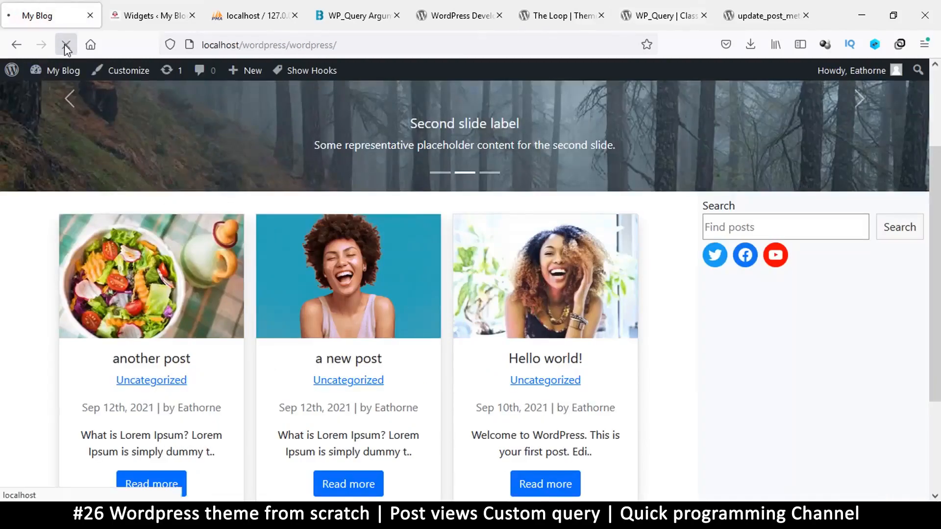
pyautogui.click(65, 45)
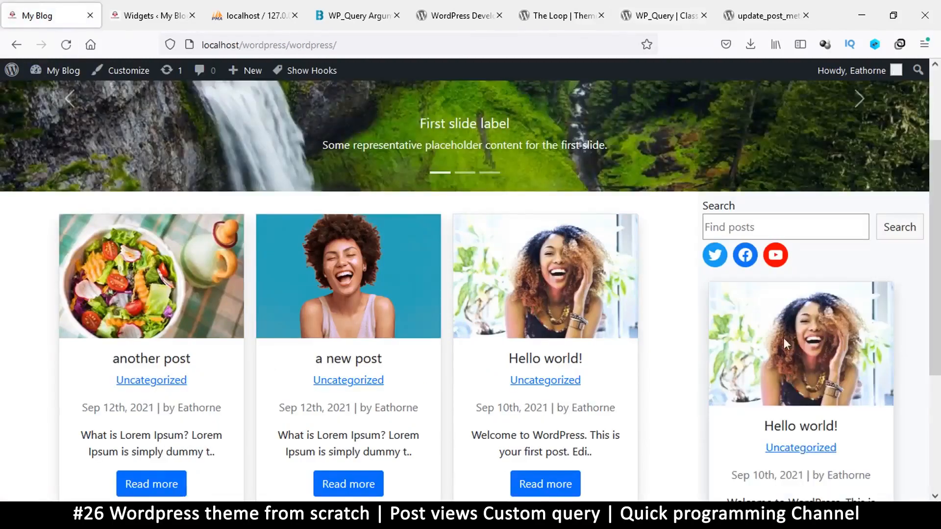
pyautogui.scroll(-3)
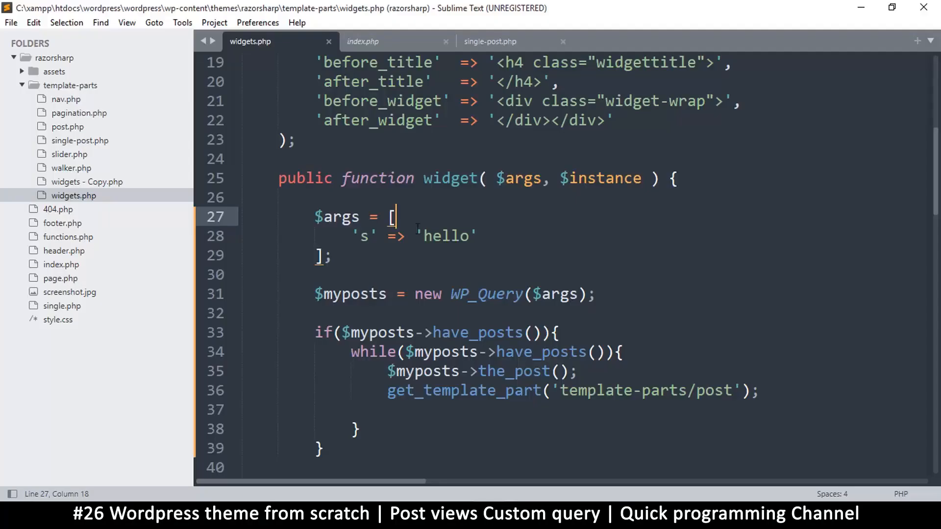
# Replace the search term 'hello' with 'new' in the $args array
pyautogui.doubleClick(446, 235)
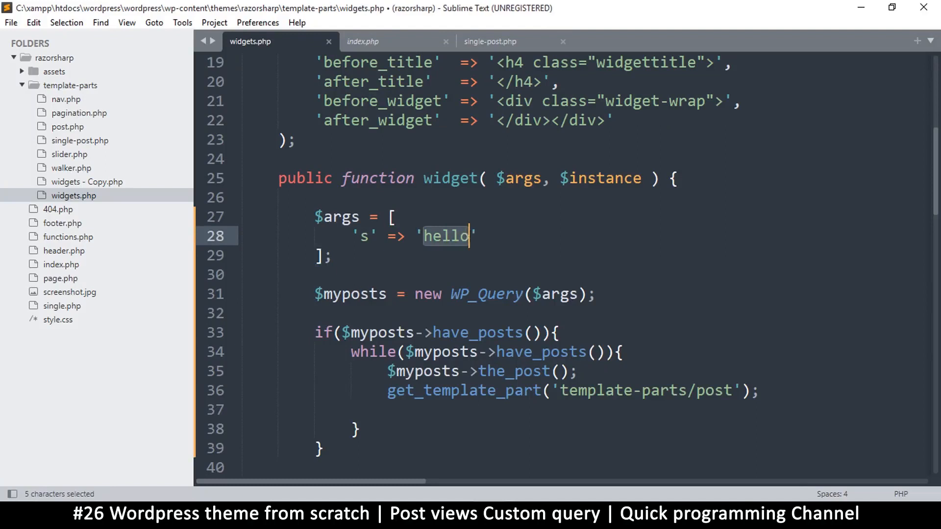
pyautogui.write('new')
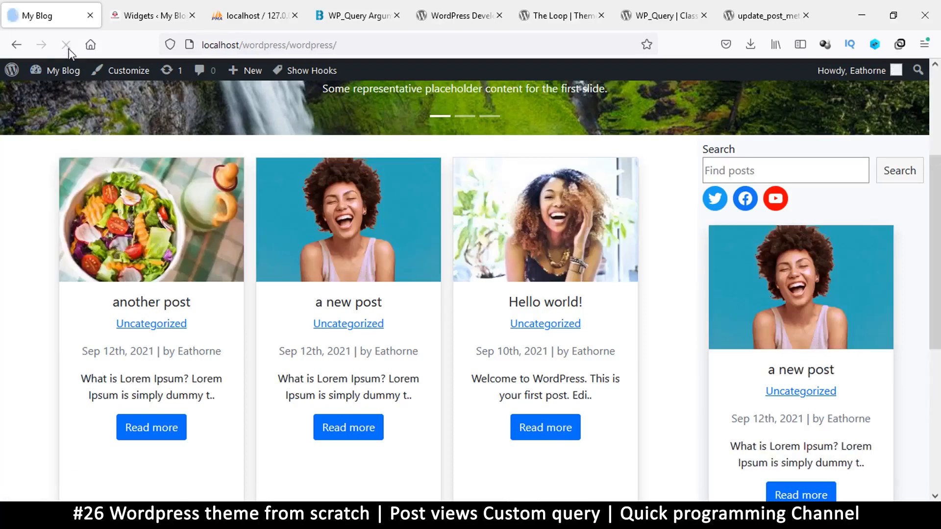
# Check the sidebar results for 'new', then view the wp_postmeta table in phpMyAdmin
pyautogui.scroll(-3)
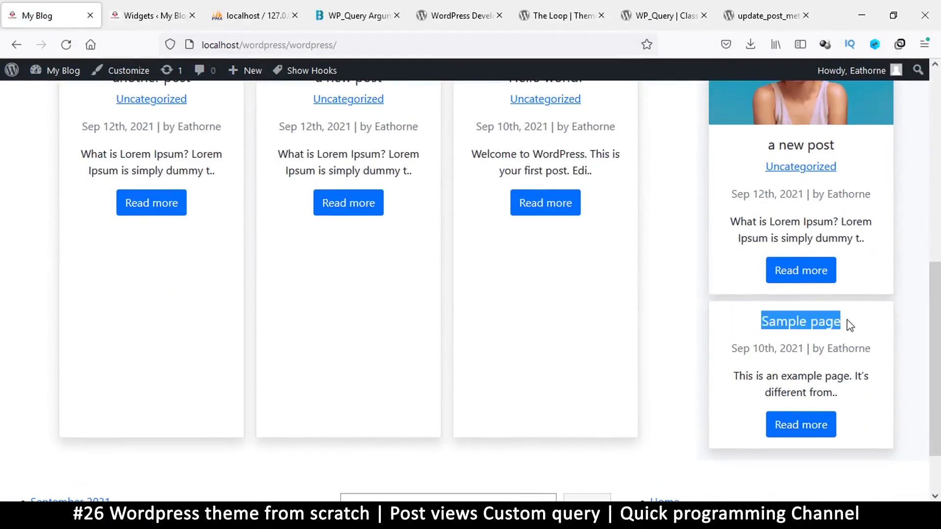
pyautogui.moveTo(818, 348)
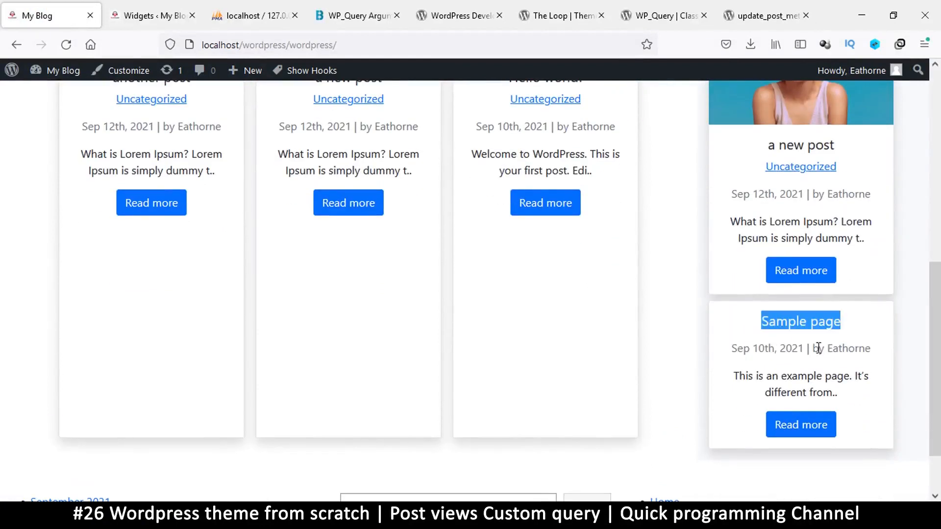
pyautogui.click(252, 16)
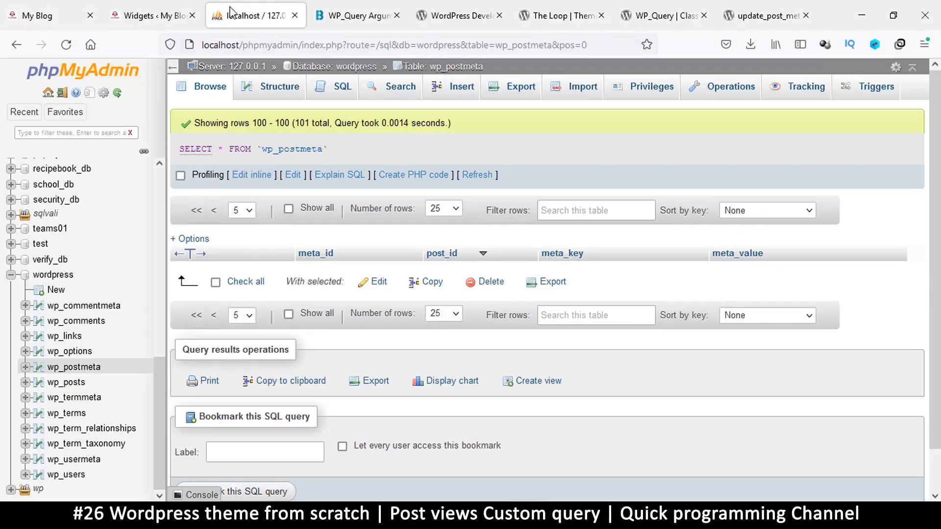
pyautogui.click(66, 382)
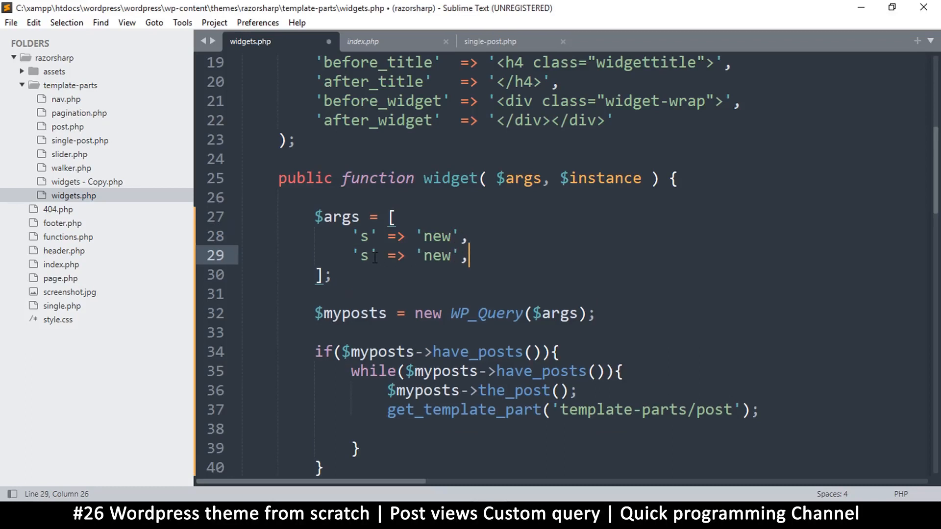
# Add a 'post_type' => 'post' line to the args array beneath 's' => 'new'
pyautogui.write('post')
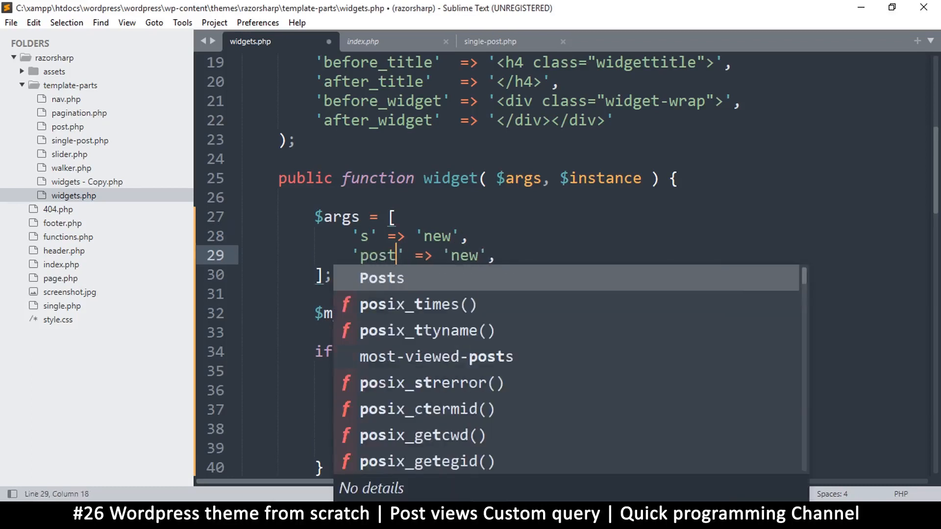
pyautogui.write('_type')
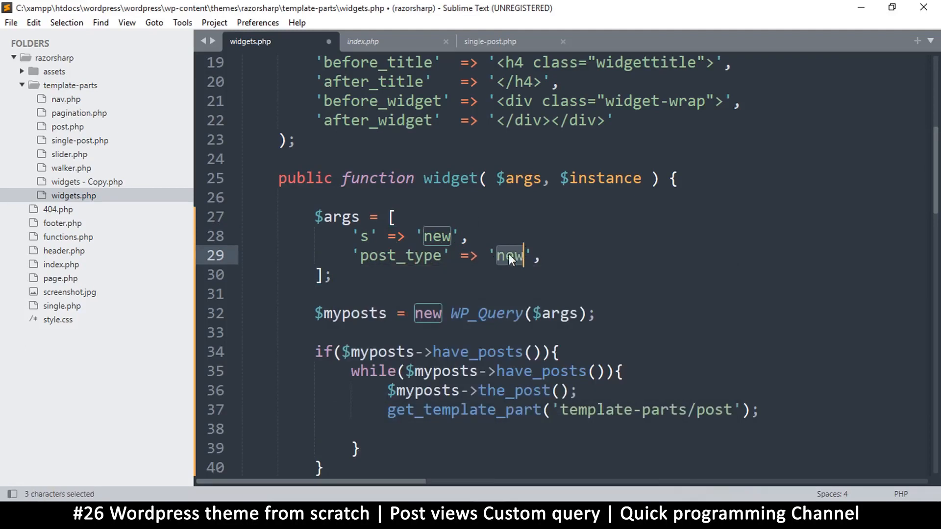
pyautogui.write('post')
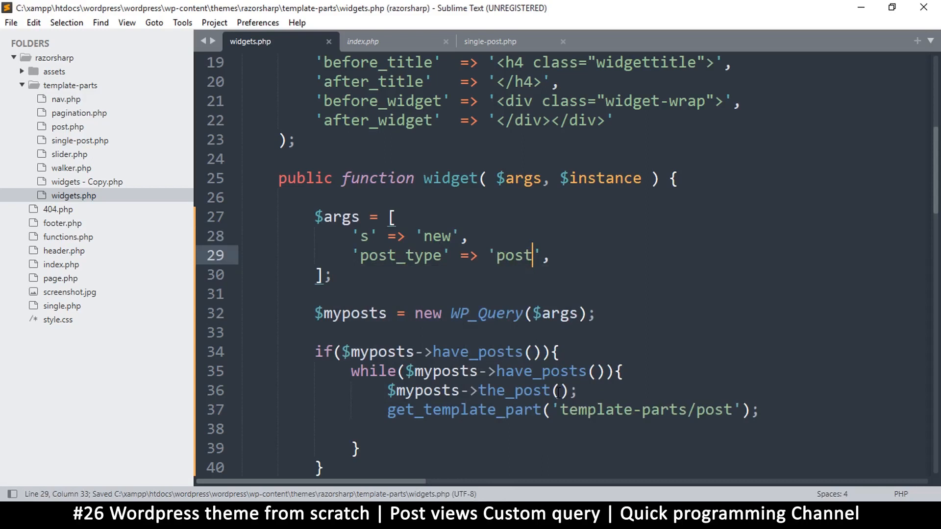
pyautogui.moveTo(558, 486)
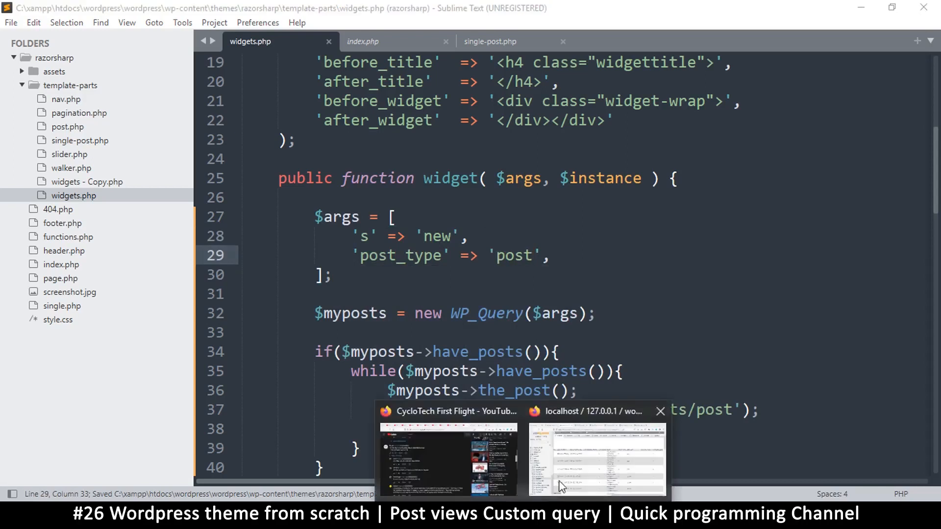
# Reload the blog and scroll through the sidebar list, now led by 'another post'
pyautogui.click(596, 459)
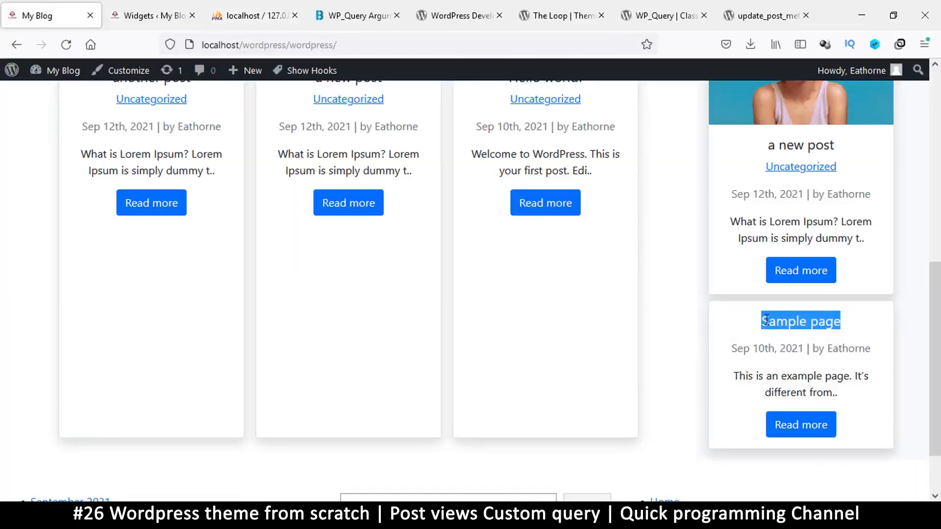
pyautogui.click(65, 44)
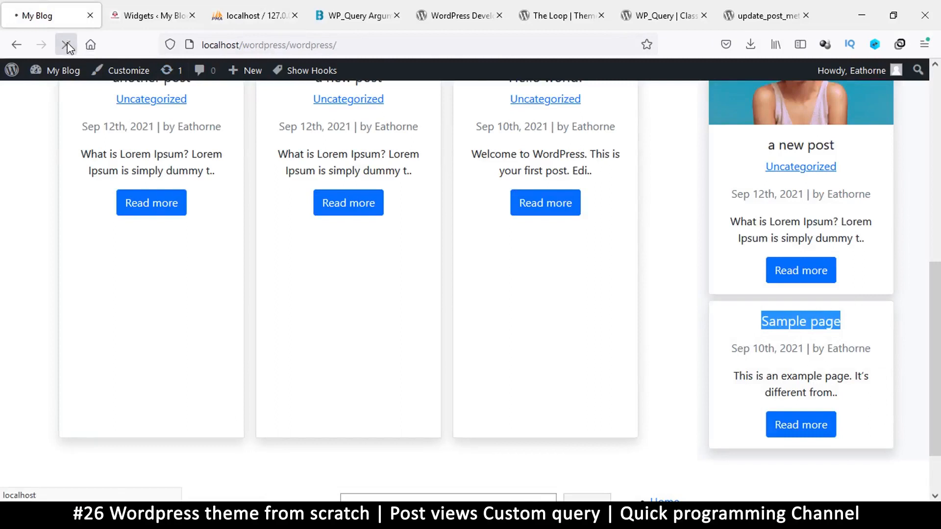
pyautogui.click(67, 45)
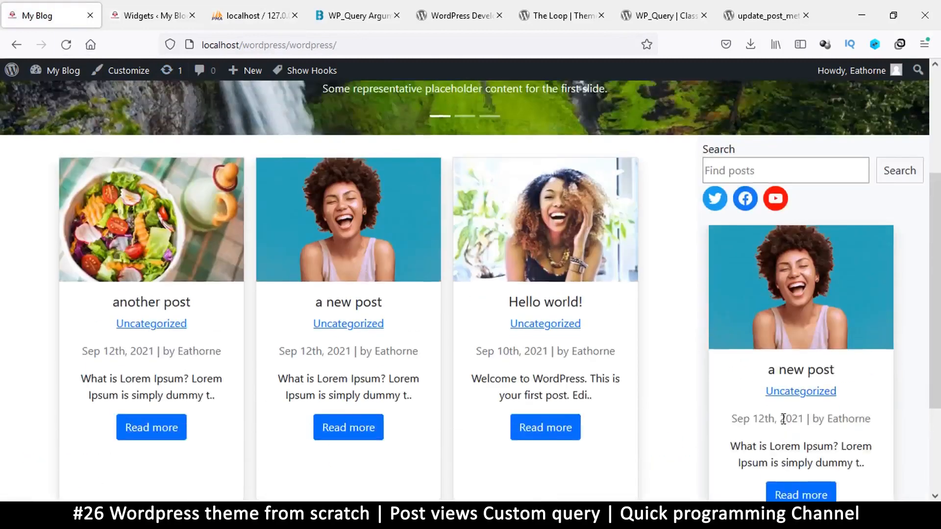
pyautogui.scroll(-3)
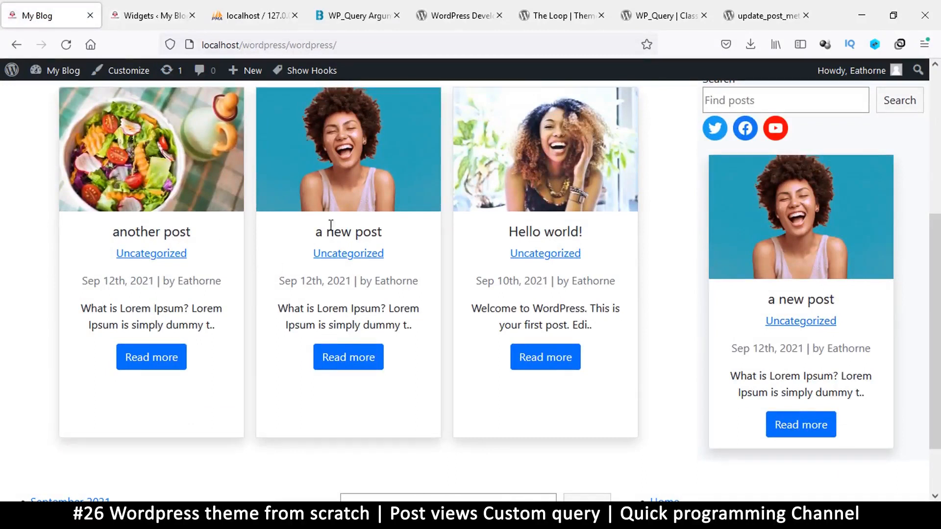
pyautogui.moveTo(141, 235)
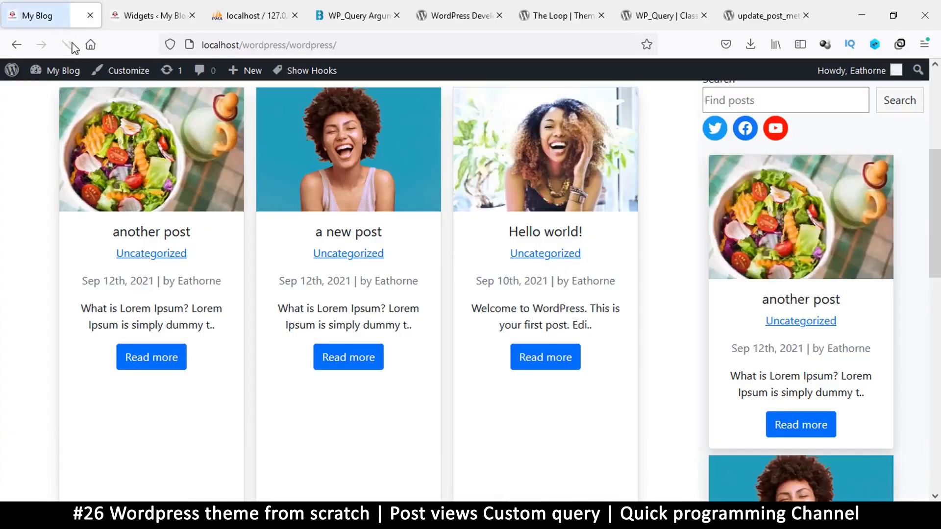
pyautogui.scroll(-3)
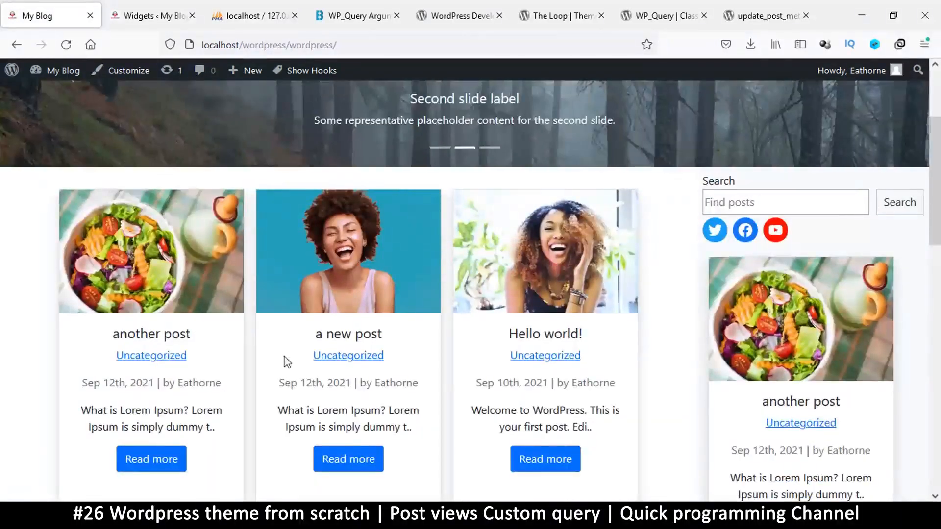
pyautogui.scroll(-3)
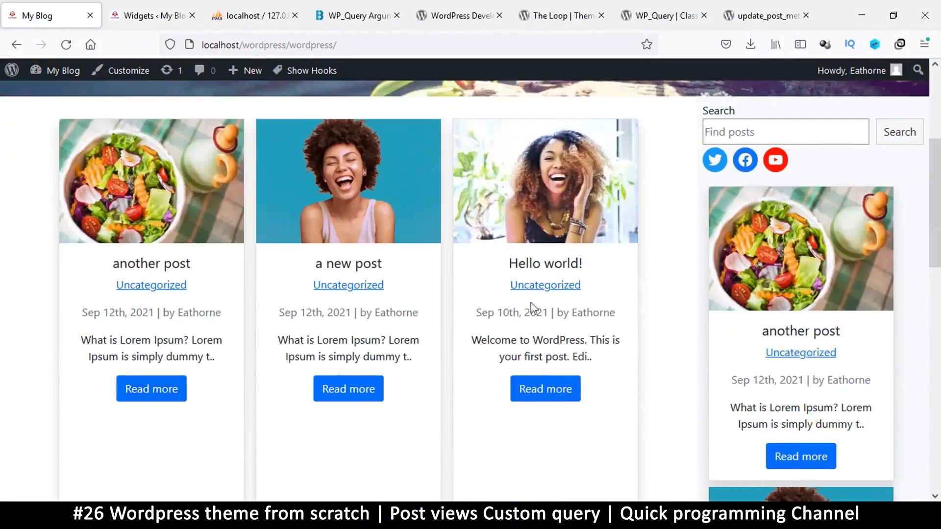
pyautogui.scroll(-3)
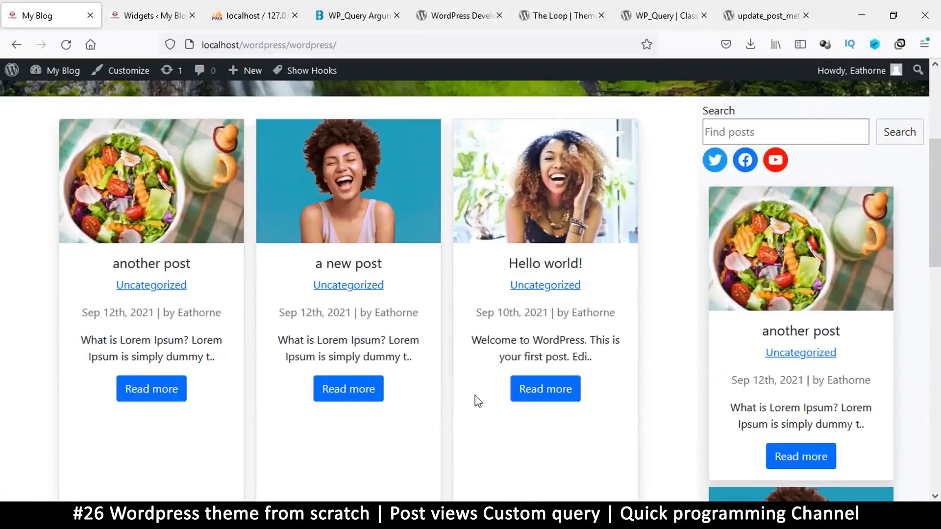
pyautogui.moveTo(662, 352)
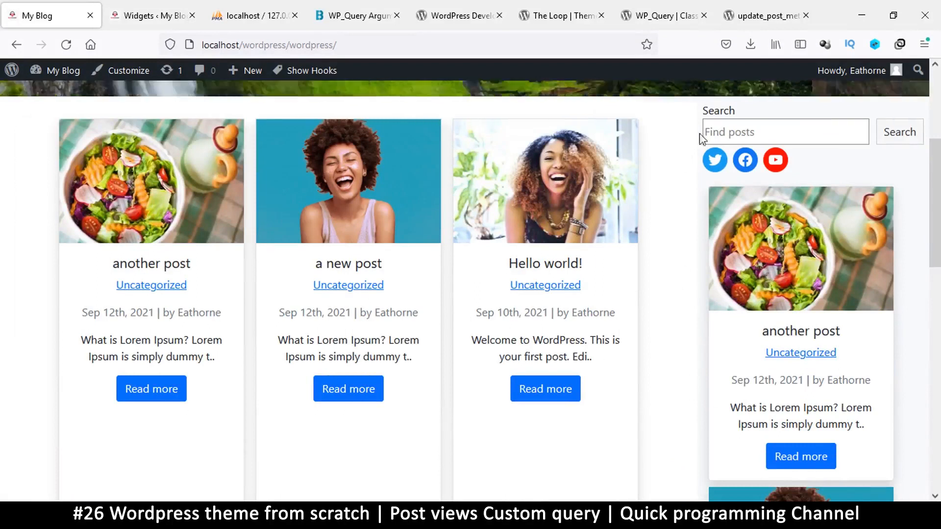
pyautogui.moveTo(666, 328)
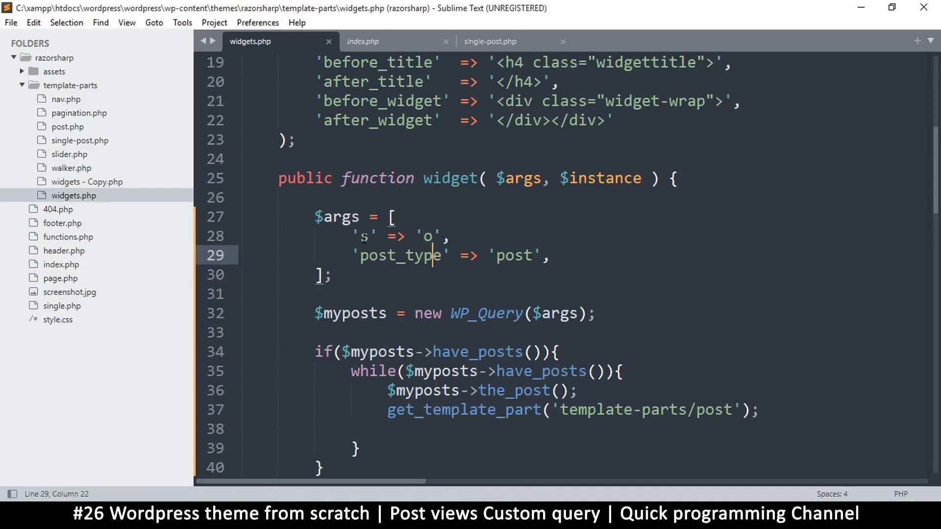
# Duplicate the post_type argument as 'posts_per_page' => 2 and save widgets.php
pyautogui.click(424, 235)
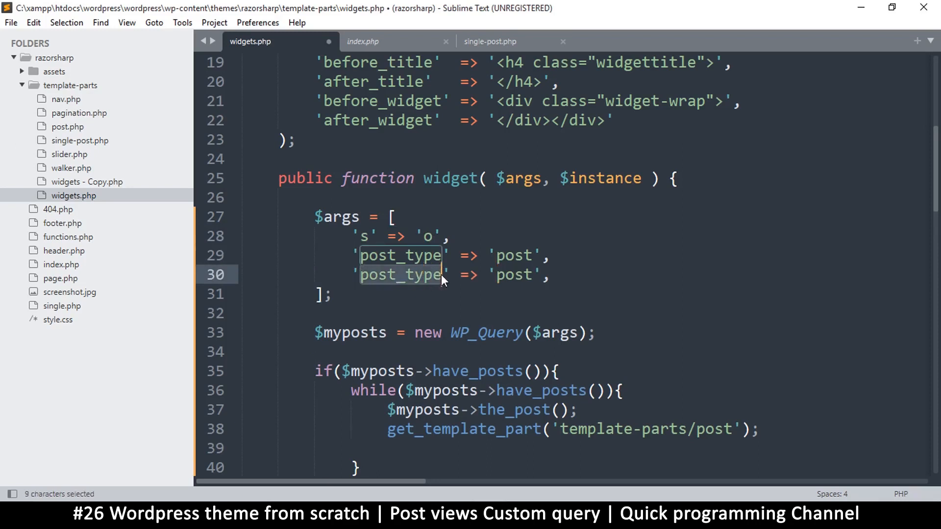
pyautogui.write('ppo')
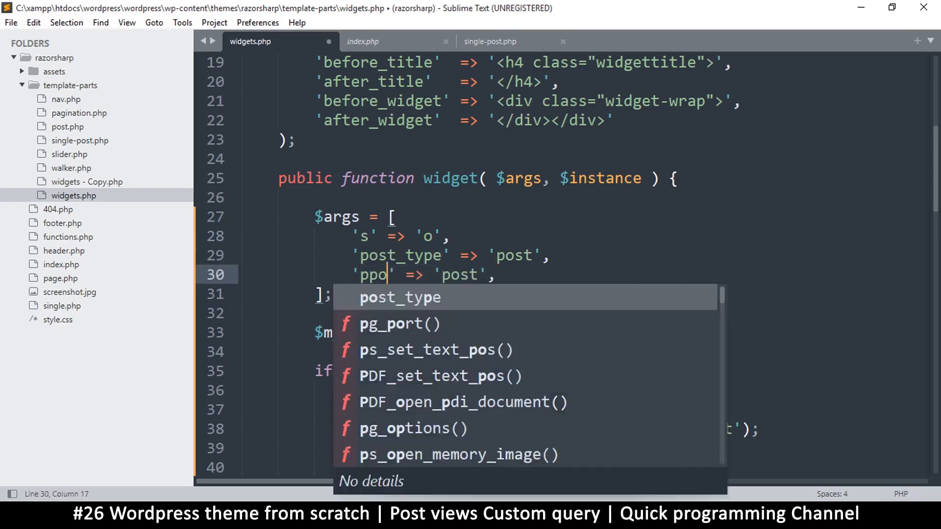
pyautogui.press('backspace')
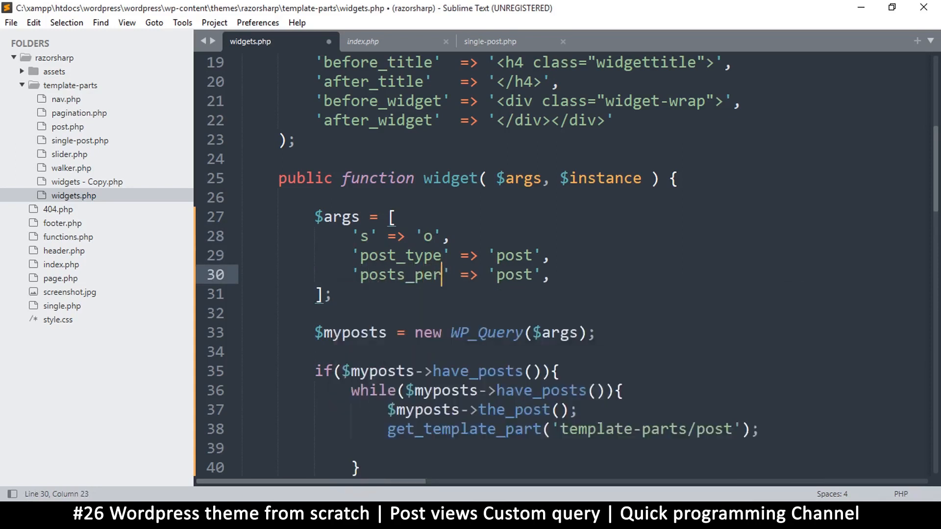
pyautogui.write('_p')
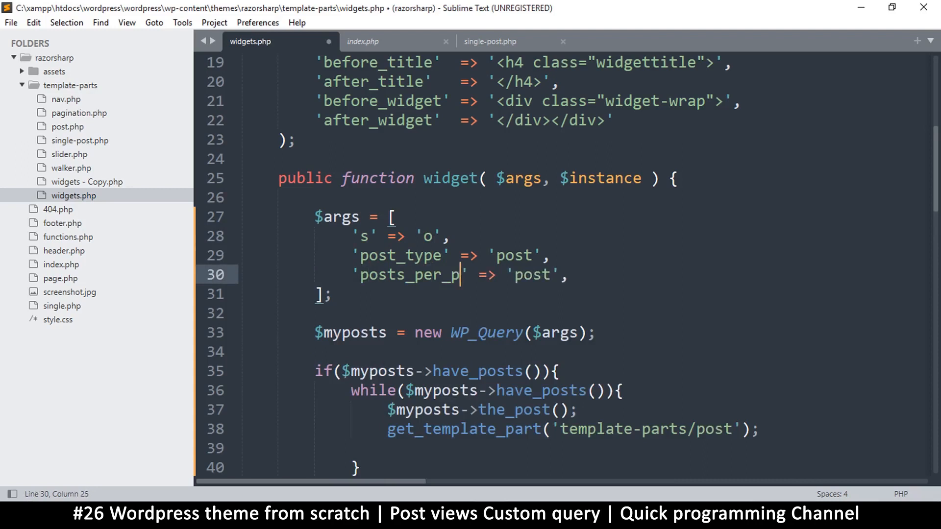
pyautogui.write('age')
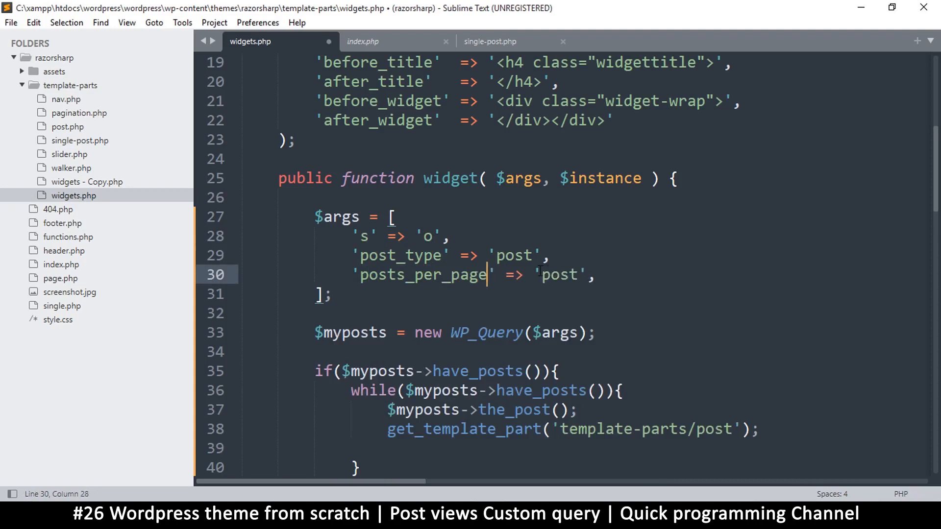
pyautogui.doubleClick(558, 275)
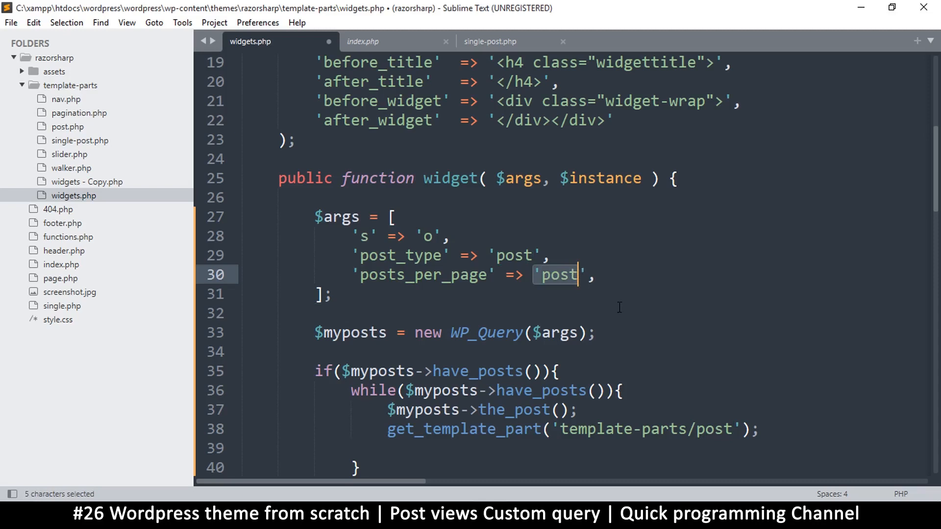
pyautogui.write('2')
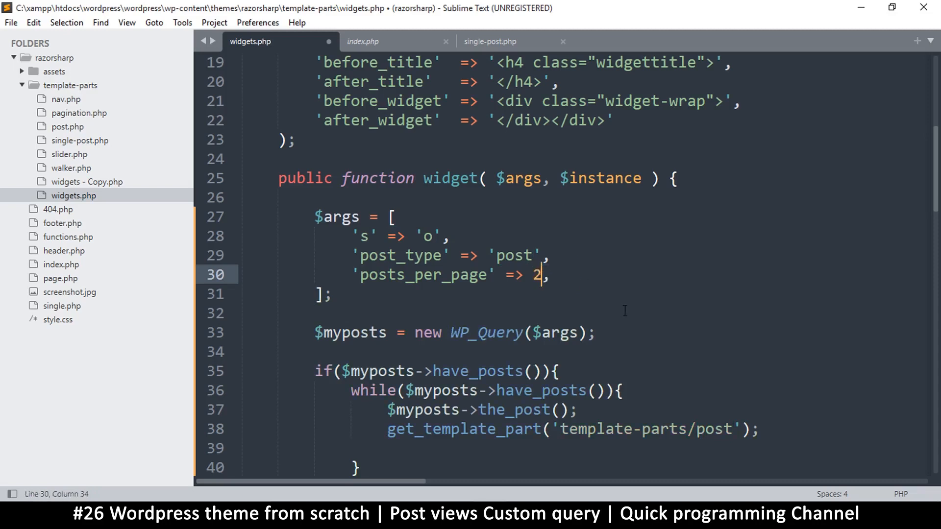
pyautogui.press('ctrl+s')
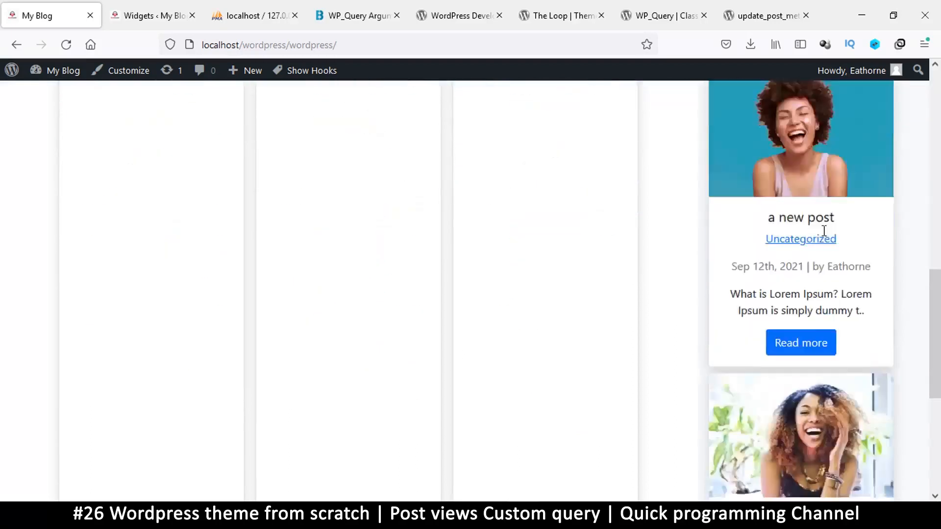
# Reload the localhost My Blog homepage and scroll down to the sidebar post list
pyautogui.click(65, 45)
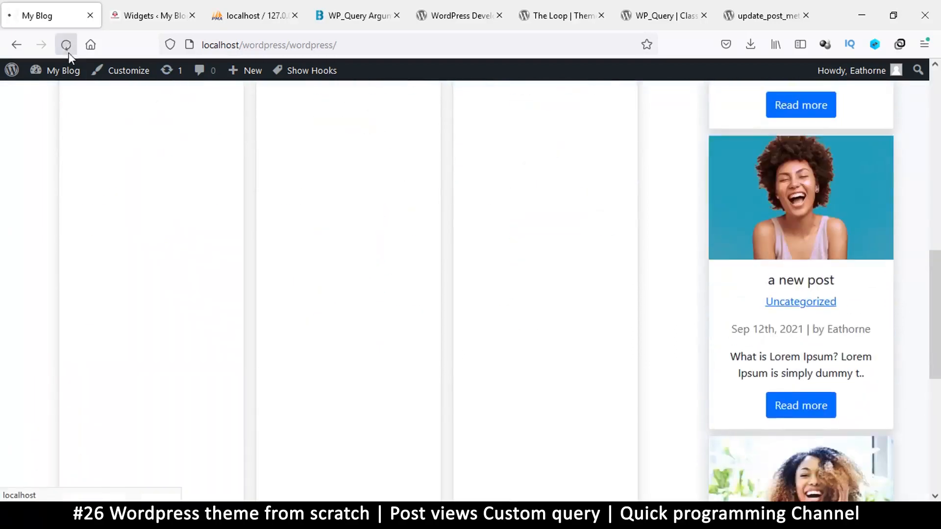
pyautogui.click(66, 45)
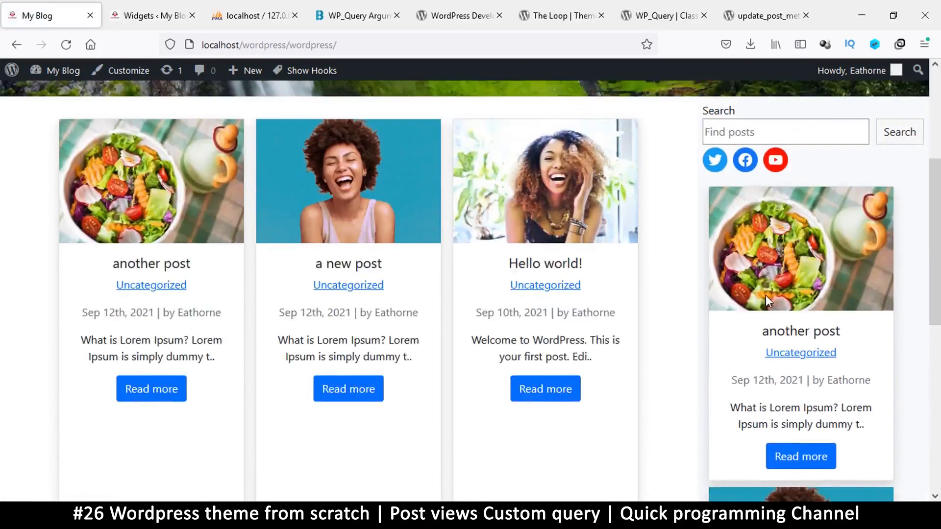
pyautogui.scroll(-3)
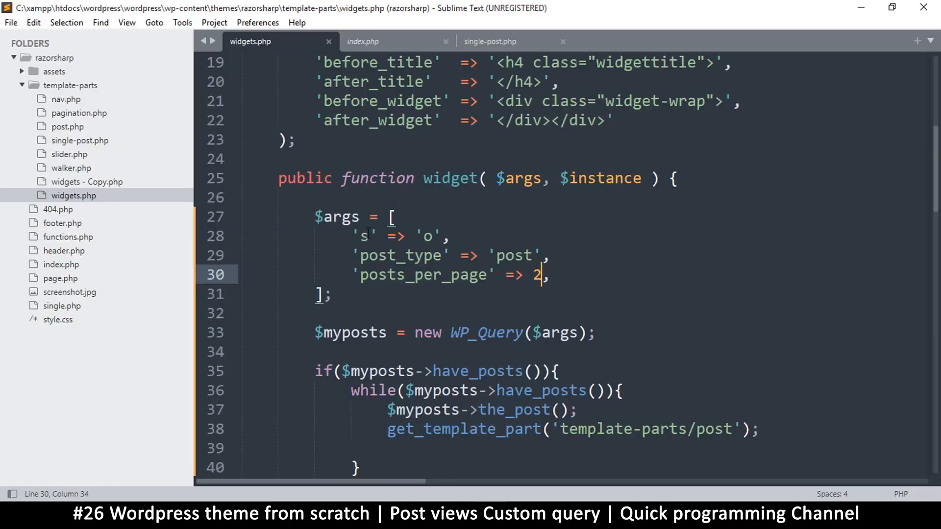
# Select the WP_Query Arguments page title, then its URL in the address bar
pyautogui.moveTo(353, 235); pyautogui.dragTo(546, 275)
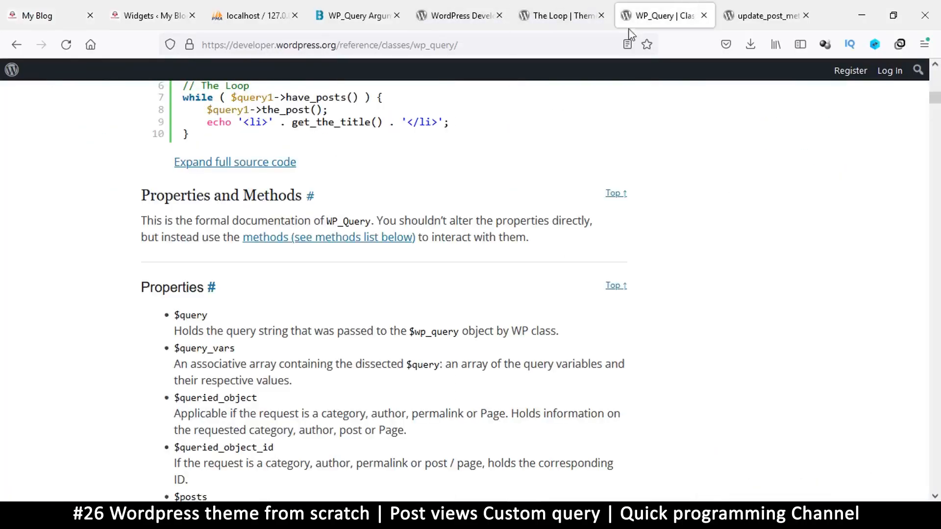
pyautogui.scroll(-3)
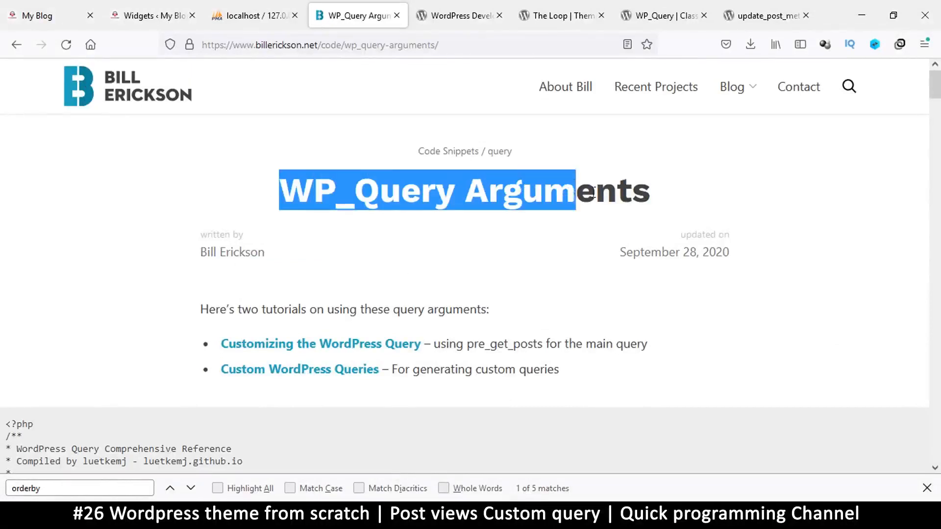
pyautogui.click(275, 183)
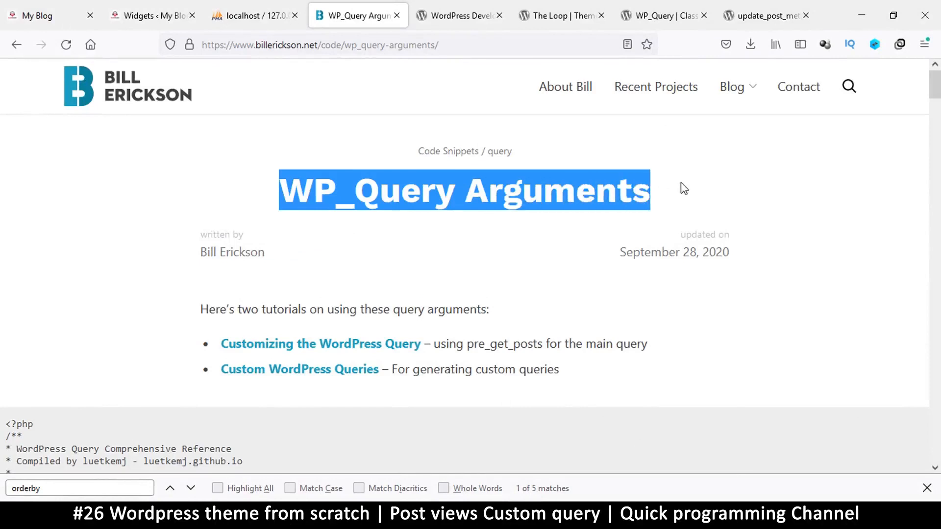
pyautogui.click(464, 45)
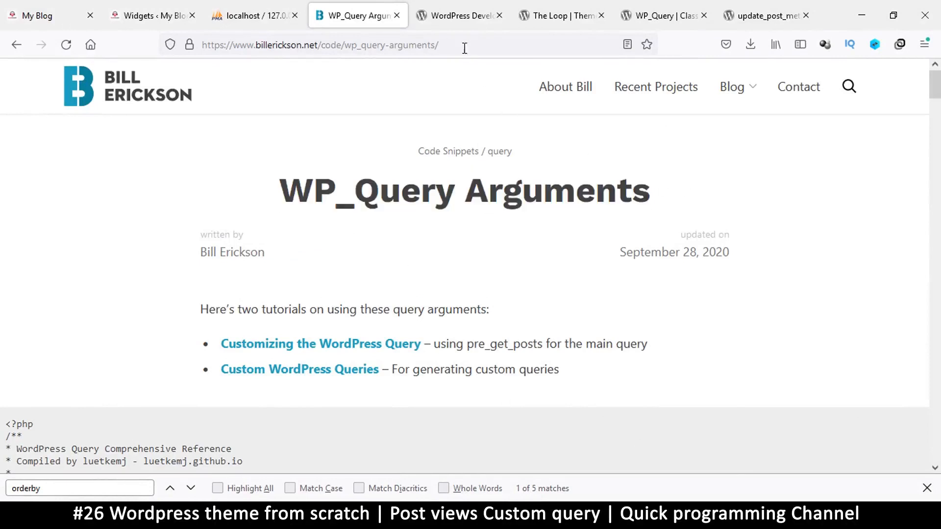
pyautogui.click(320, 45)
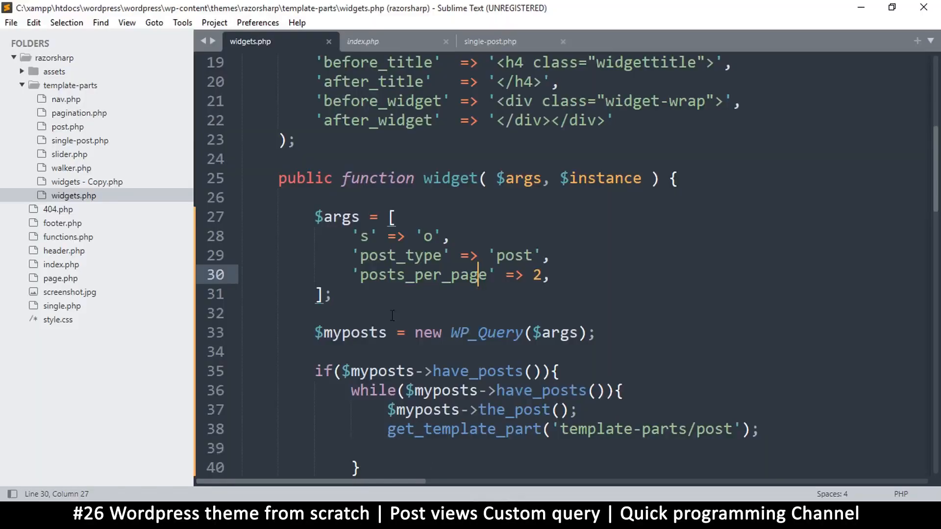
# Paste the billerickson.net WP_Query arguments URL into widgets.php and select the 's' key line
pyautogui.write('https://www.billerickson.net/code/wp_query-arguments/')
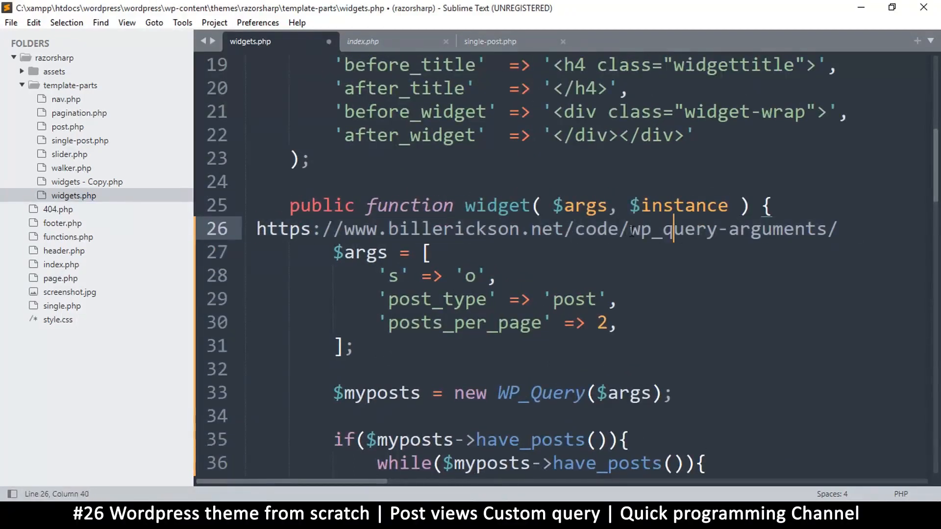
pyautogui.moveTo(630, 229); pyautogui.dragTo(838, 228)
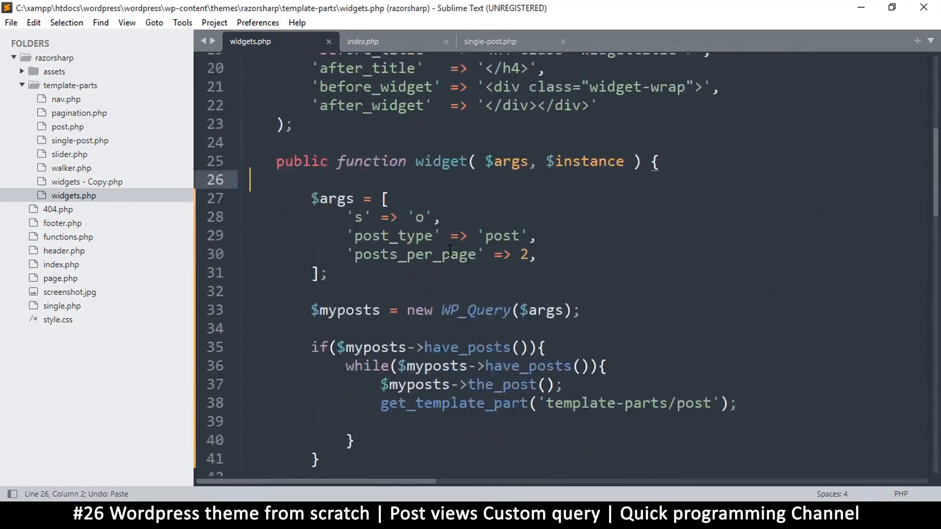
pyautogui.scroll(3)
pyautogui.write('m')
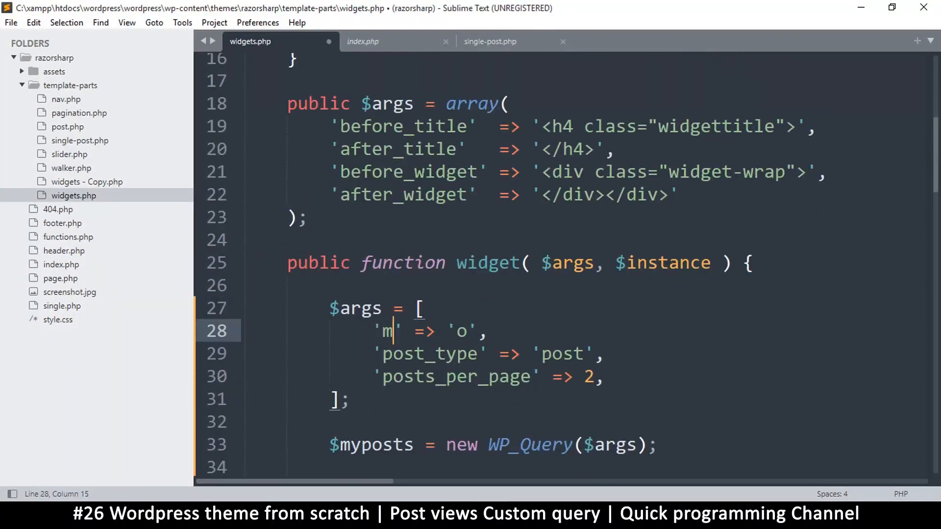
# Change the 's' argument to 'meta_key' => 'views' and duplicate the argument line
pyautogui.write('eta_key')
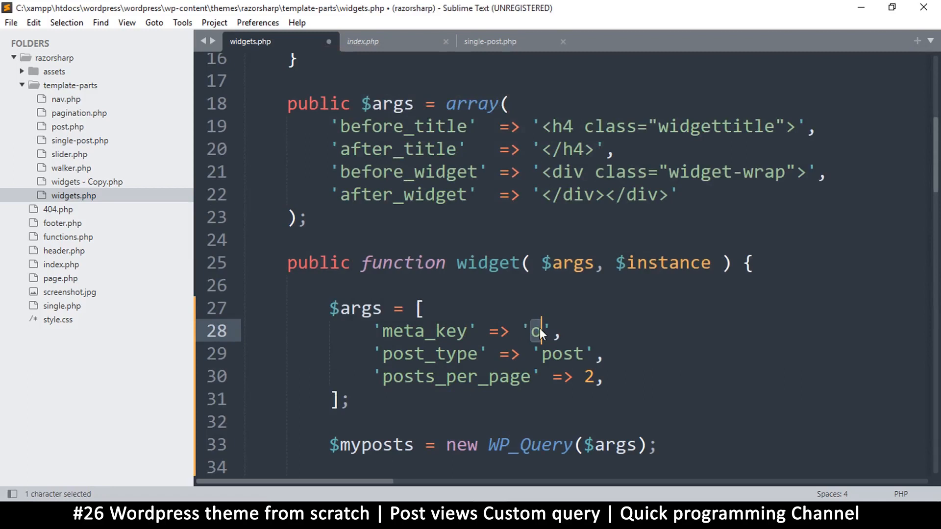
pyautogui.write('views')
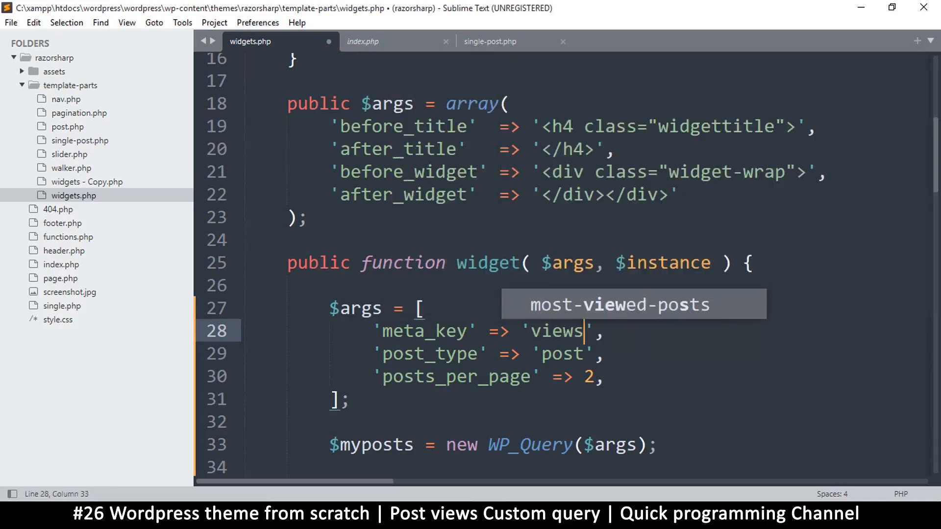
pyautogui.press('ctrl+s')
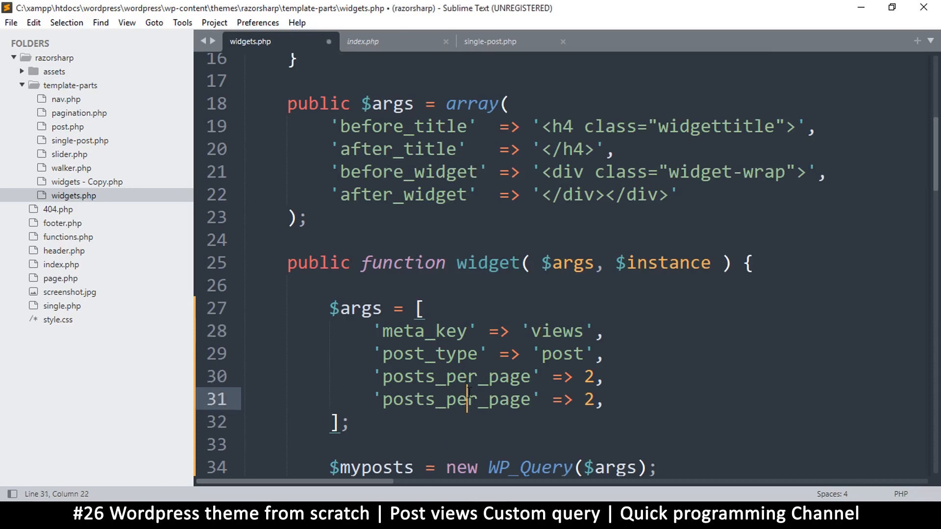
pyautogui.doubleClick(456, 399)
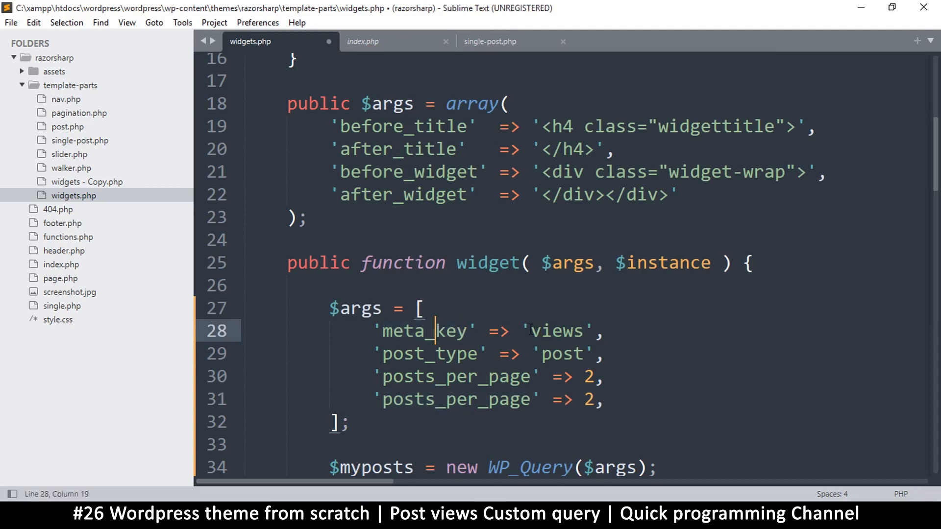
pyautogui.doubleClick(556, 330)
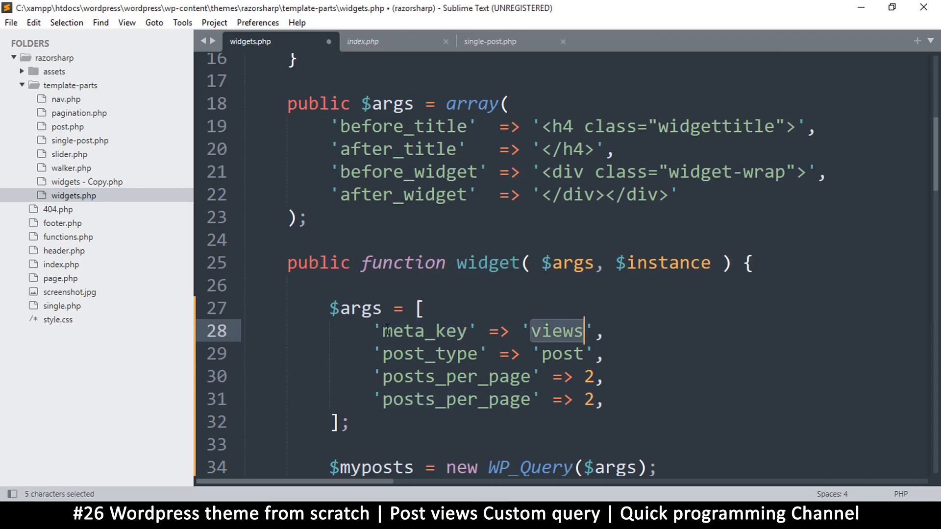
pyautogui.doubleClick(423, 331)
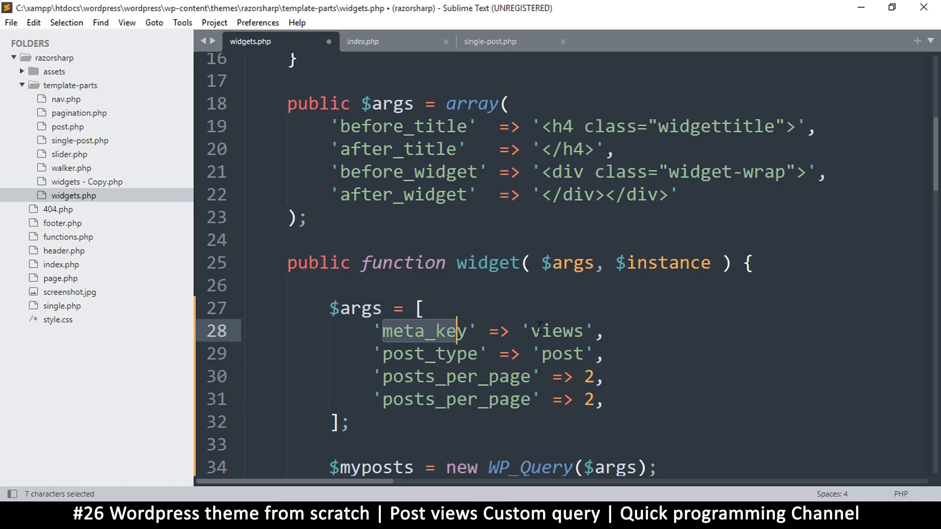
pyautogui.doubleClick(558, 330)
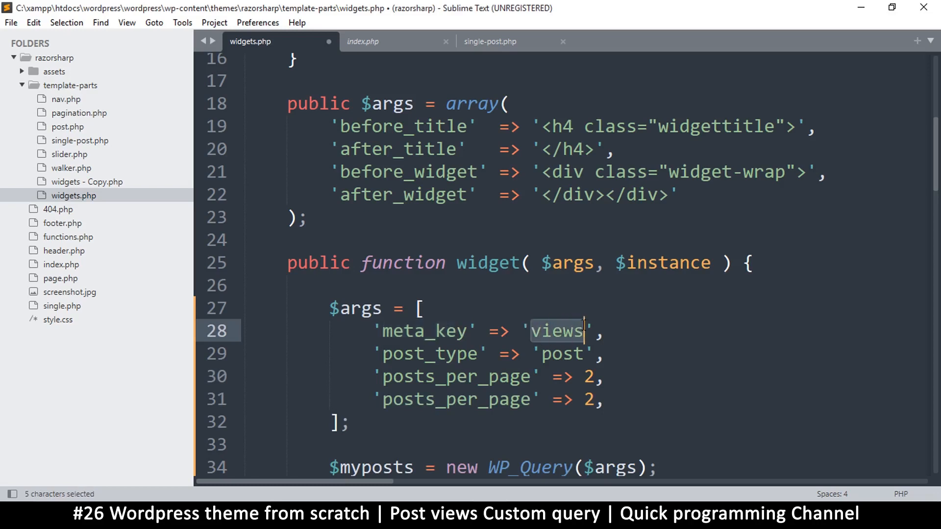
pyautogui.doubleClick(420, 330)
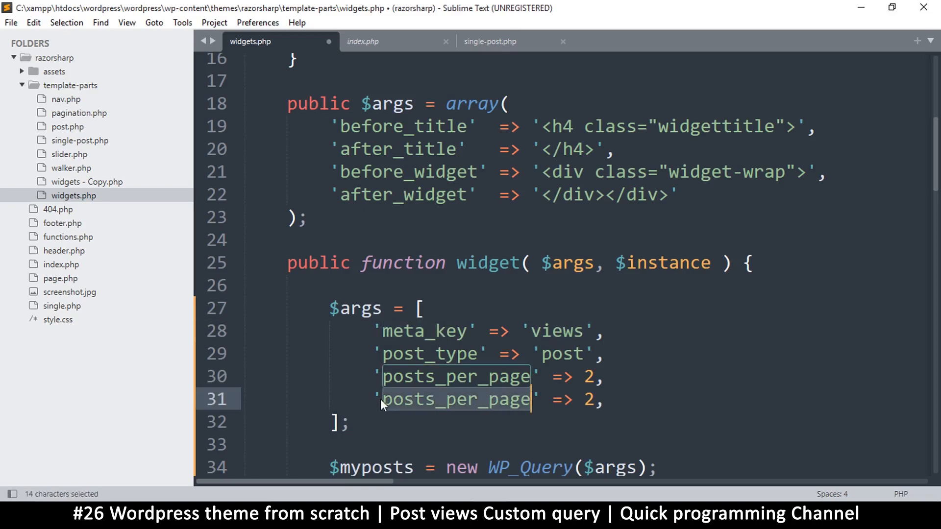
# Rename the duplicated lines to a blank 'orderby' and 'order' => 'DESC'
pyautogui.write('orderby')
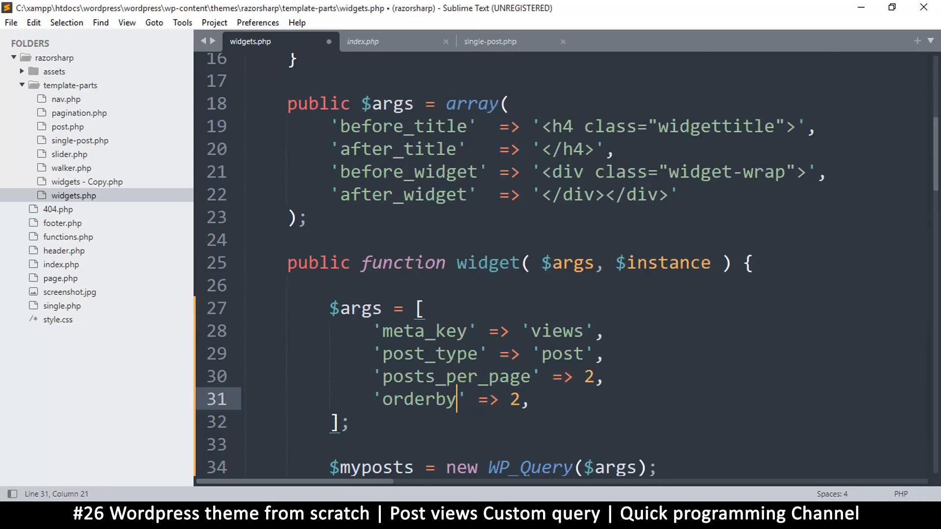
pyautogui.doubleClick(419, 399)
pyautogui.write("'")
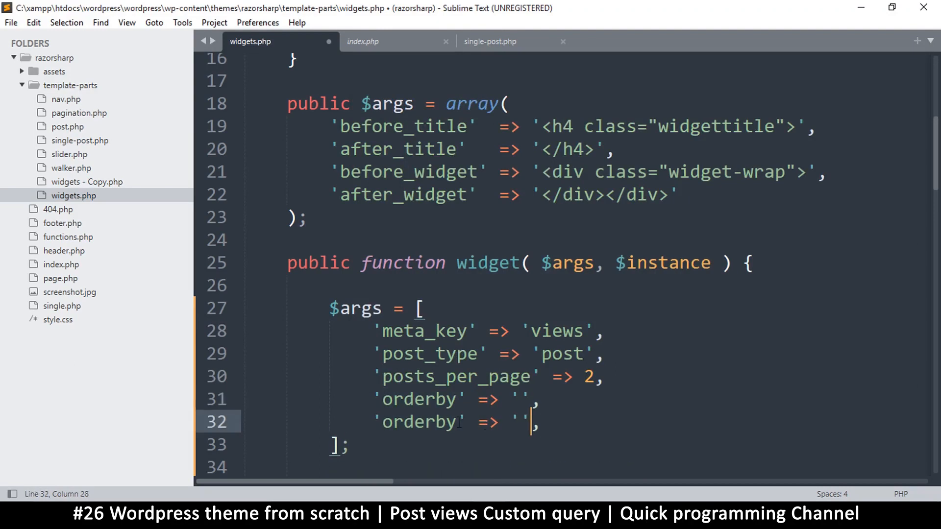
pyautogui.write('DESC')
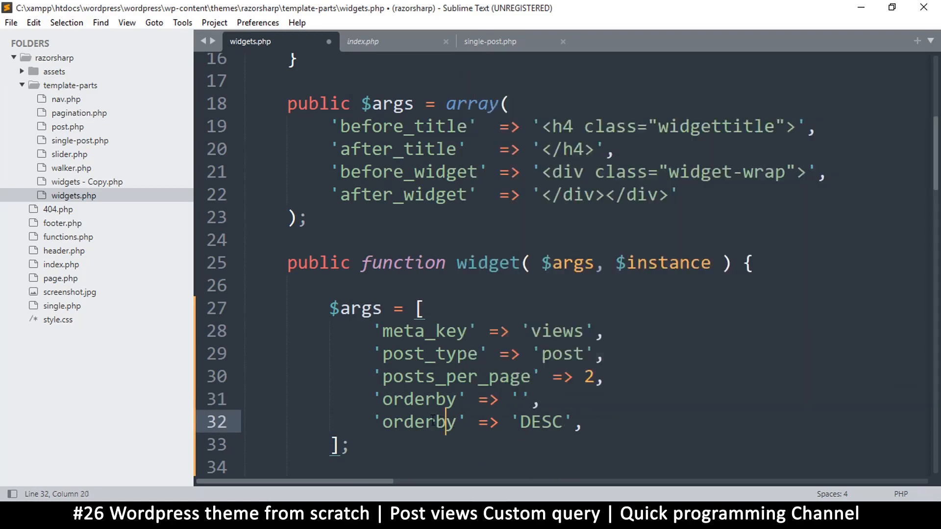
pyautogui.press('Backspace')
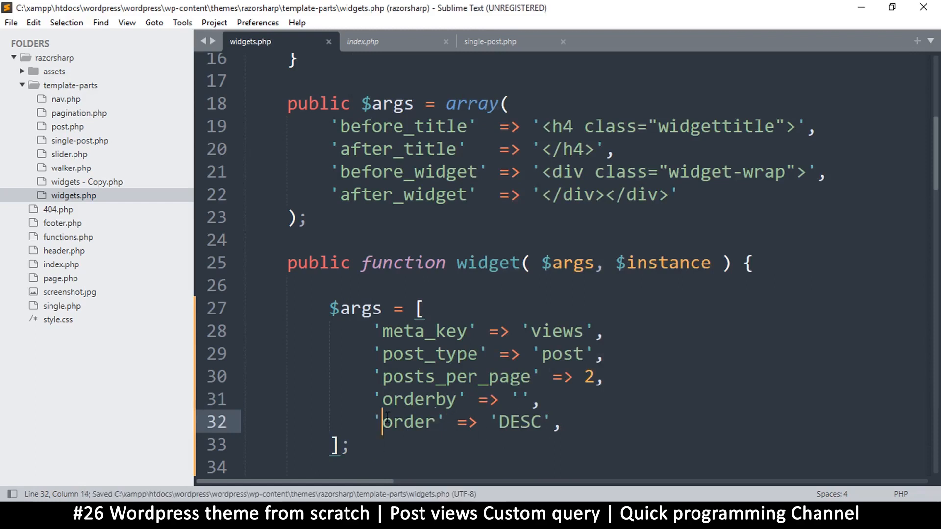
pyautogui.doubleClick(517, 422)
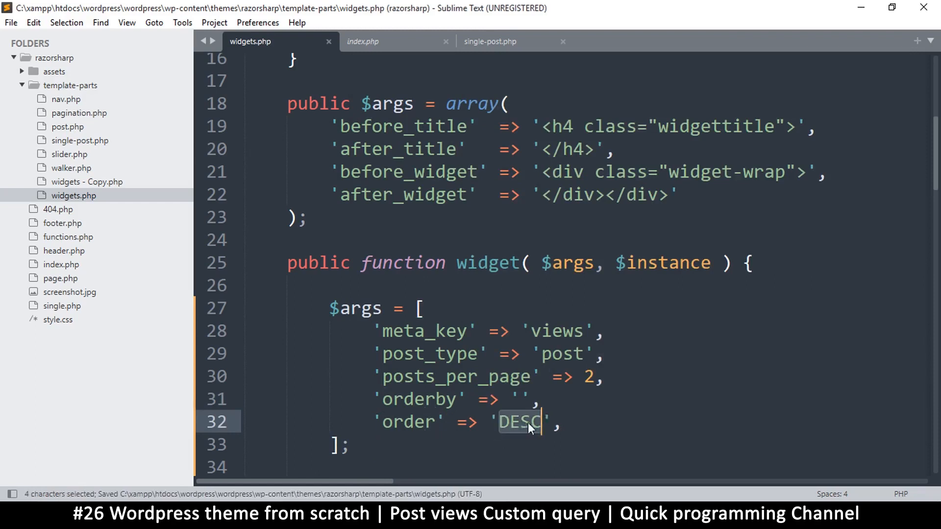
pyautogui.write('ASC')
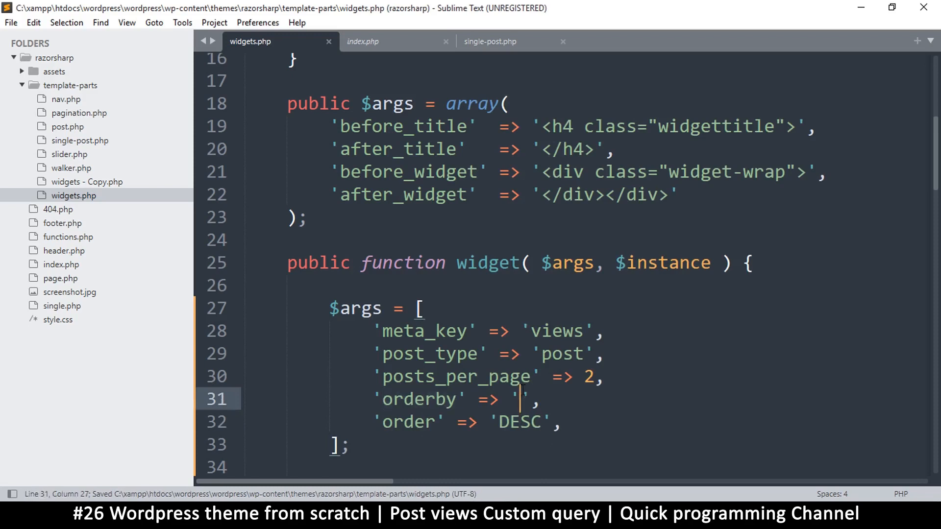
pyautogui.click(549, 353)
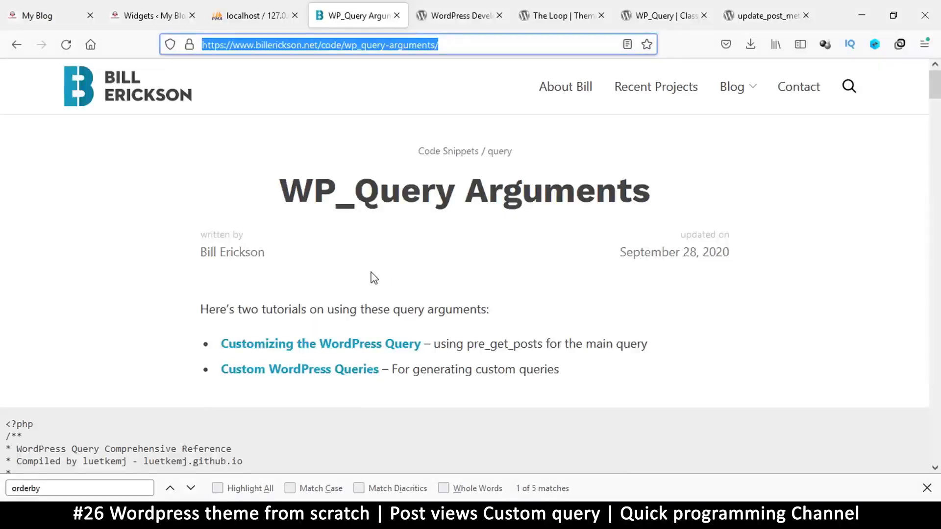
# Read the orderby/order values and the meta_key custom field parameter in the reference
pyautogui.click(190, 488)
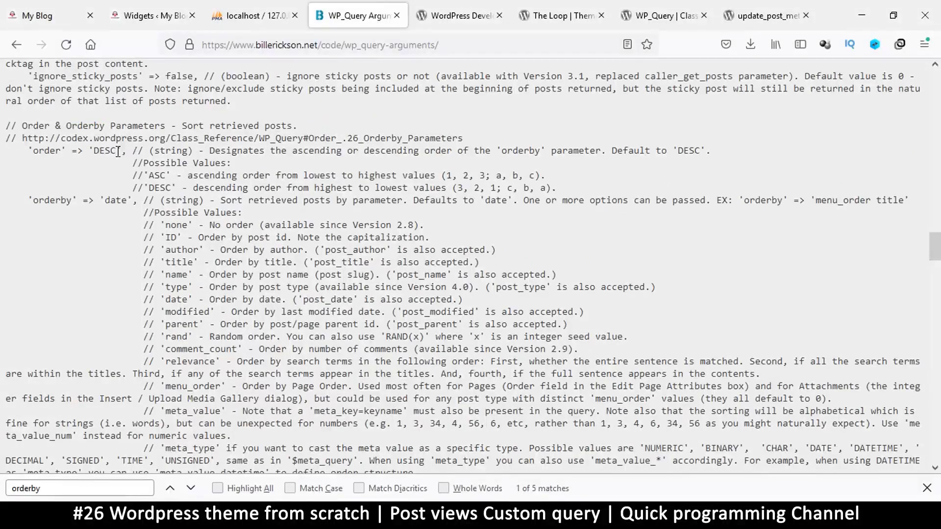
pyautogui.doubleClick(160, 176)
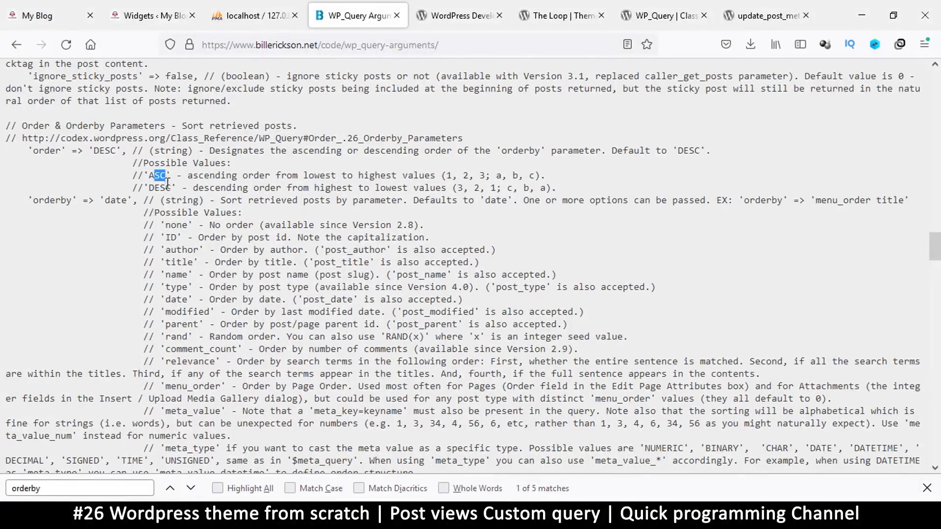
pyautogui.click(192, 488)
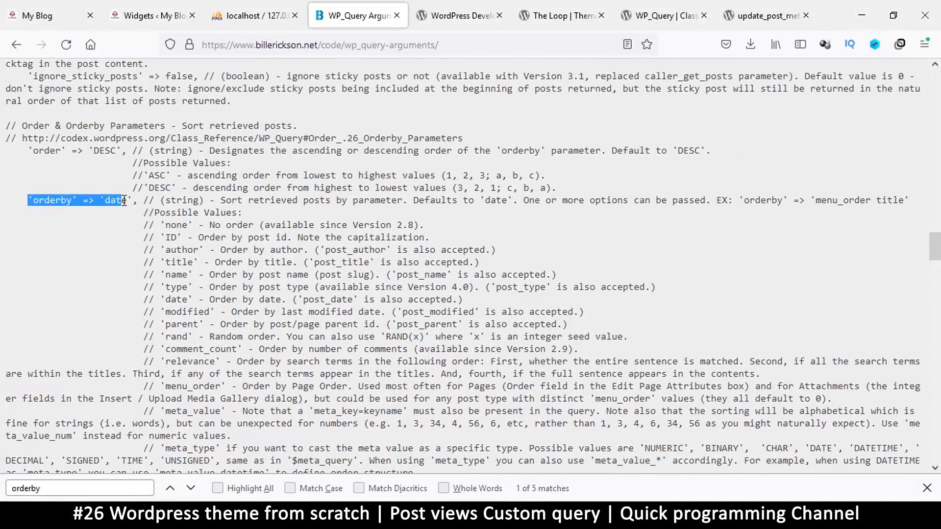
pyautogui.scroll(-3)
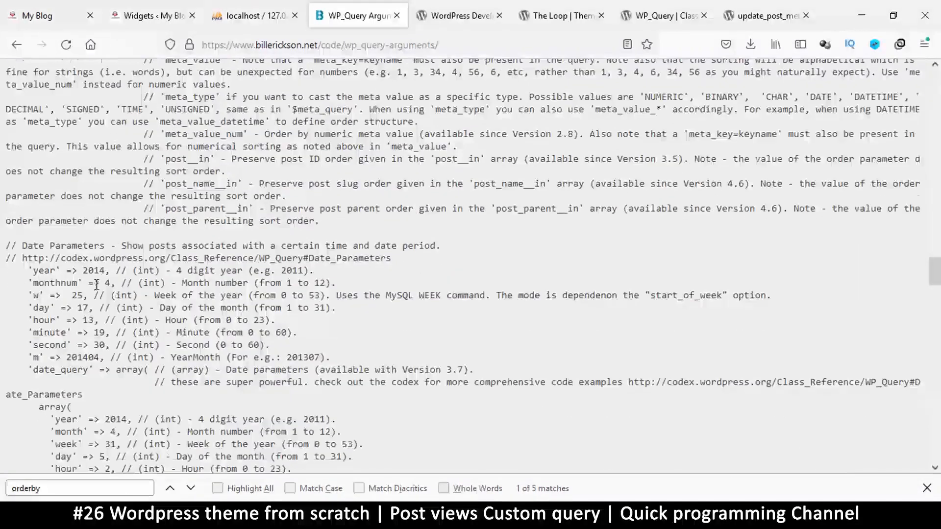
pyautogui.scroll(-3)
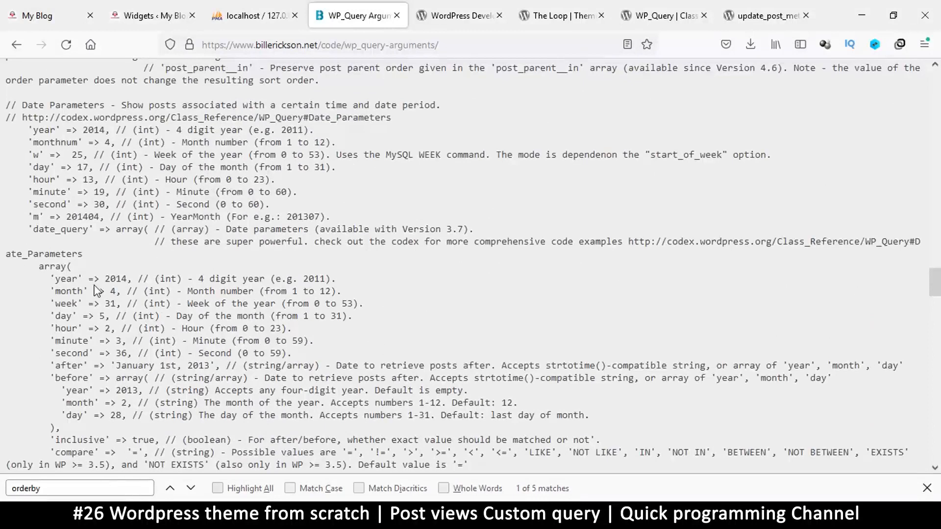
pyautogui.scroll(-3)
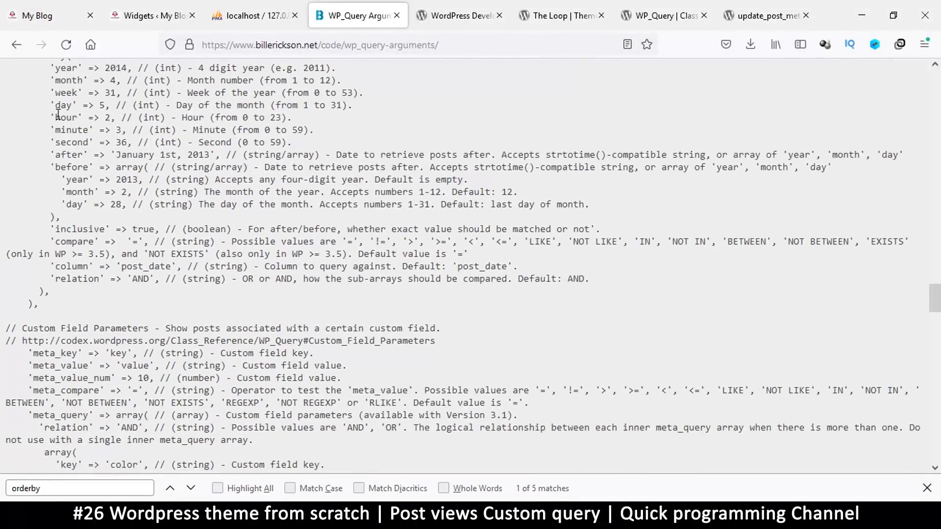
pyautogui.scroll(-3)
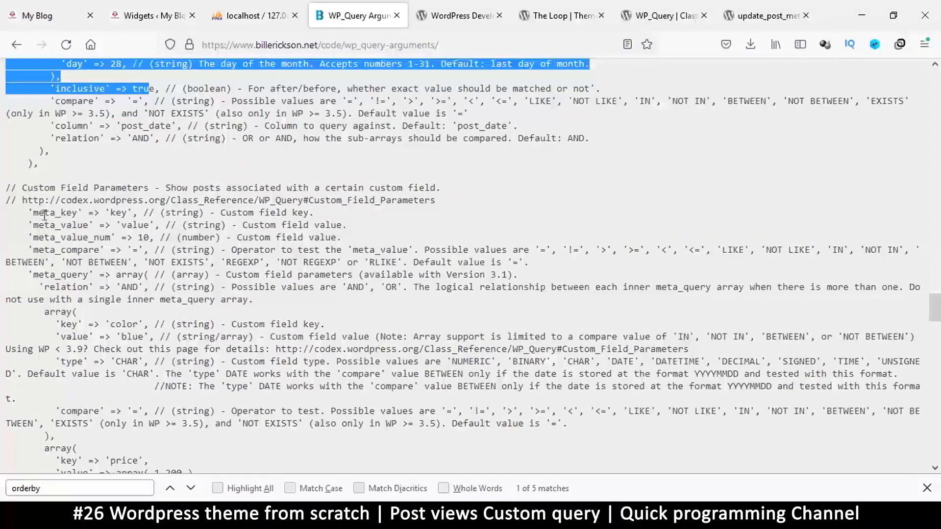
pyautogui.doubleClick(54, 212)
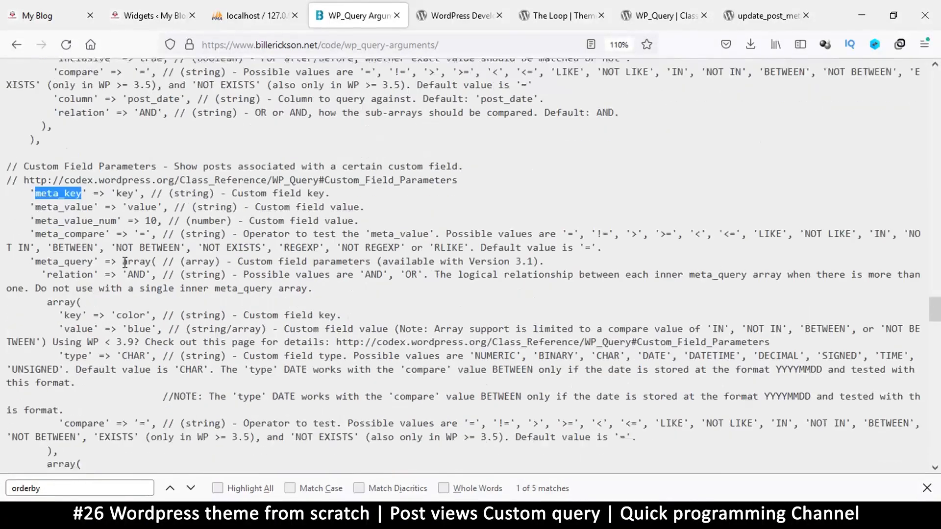
pyautogui.scroll(-3)
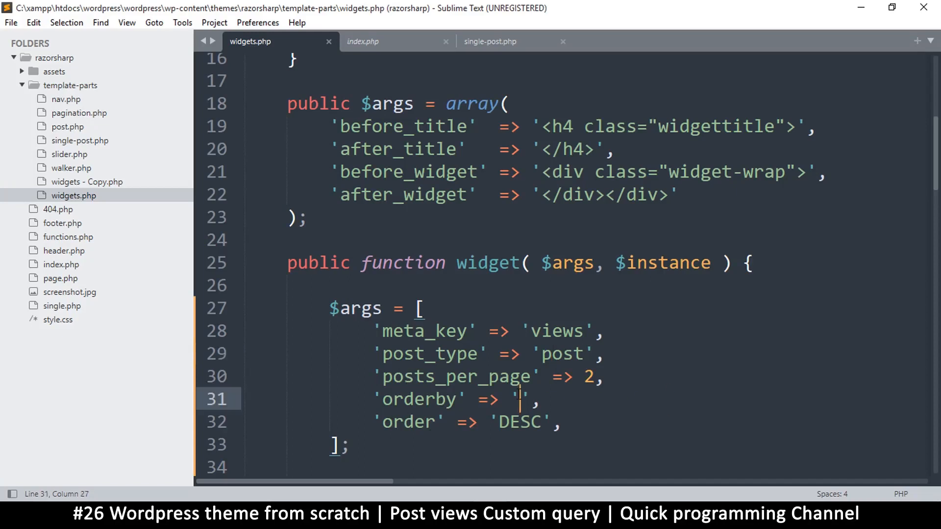
# Fill the empty orderby value with 'meta_value_num' in the widget query
pyautogui.write('meta_value_num')
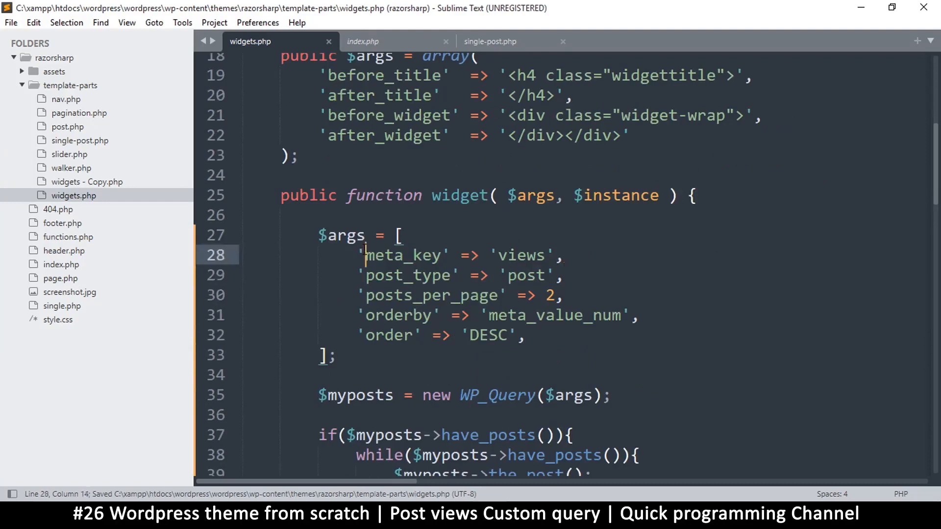
pyautogui.click(527, 335)
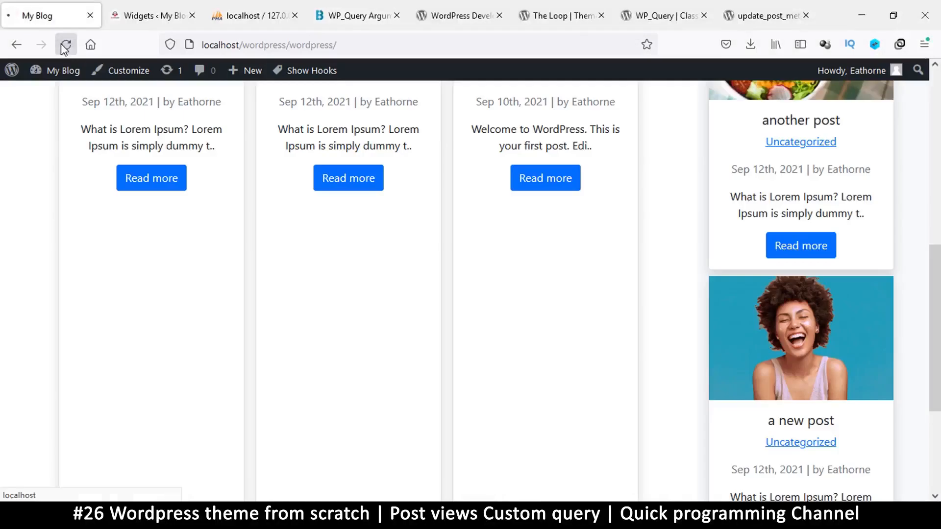
# Reload the blog homepage, then change posts_per_page to 1 in widgets.php
pyautogui.click(65, 45)
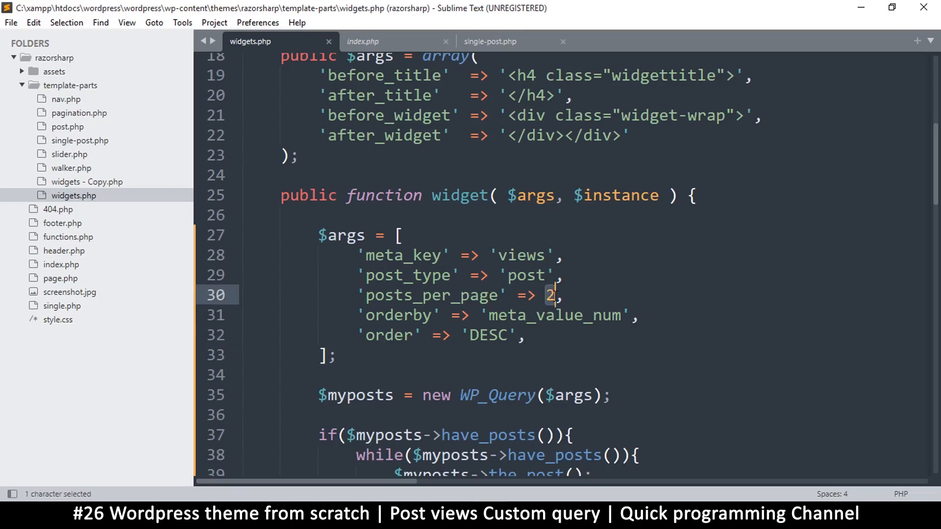
pyautogui.write('1')
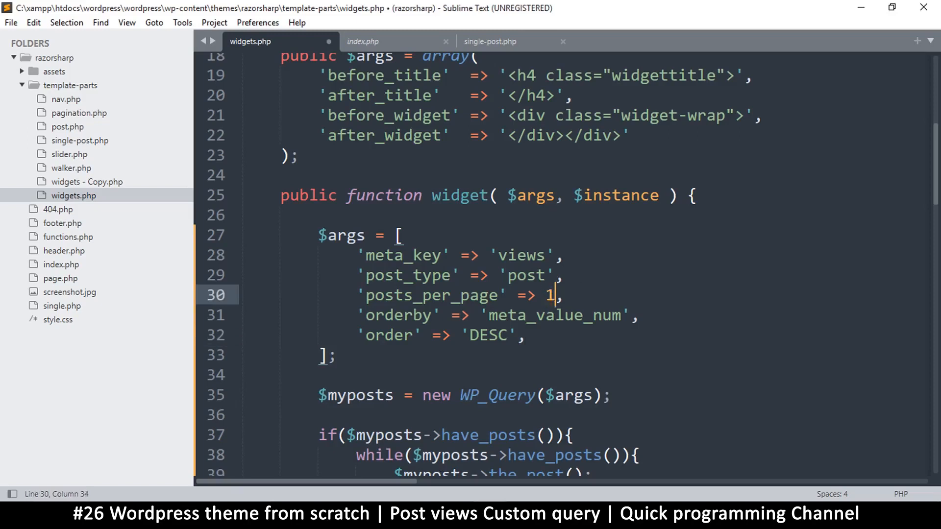
pyautogui.write('0')
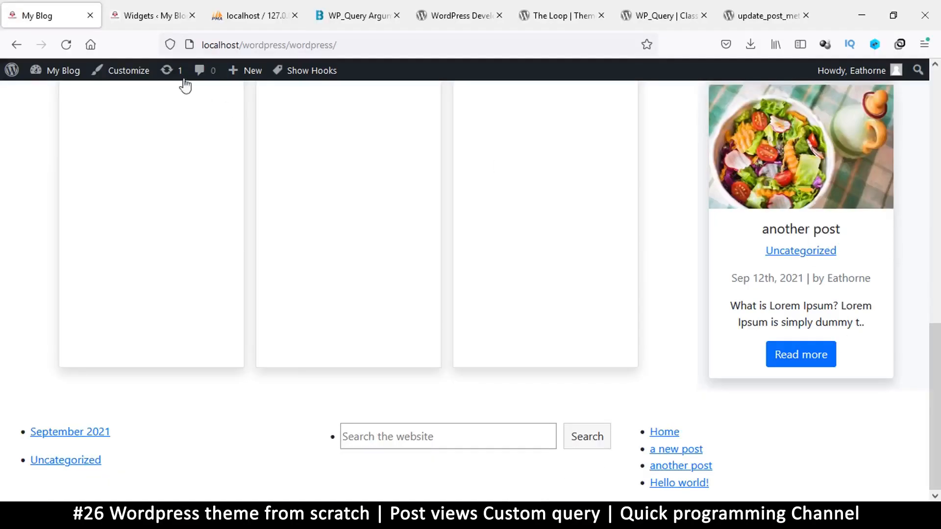
pyautogui.moveTo(800, 251)
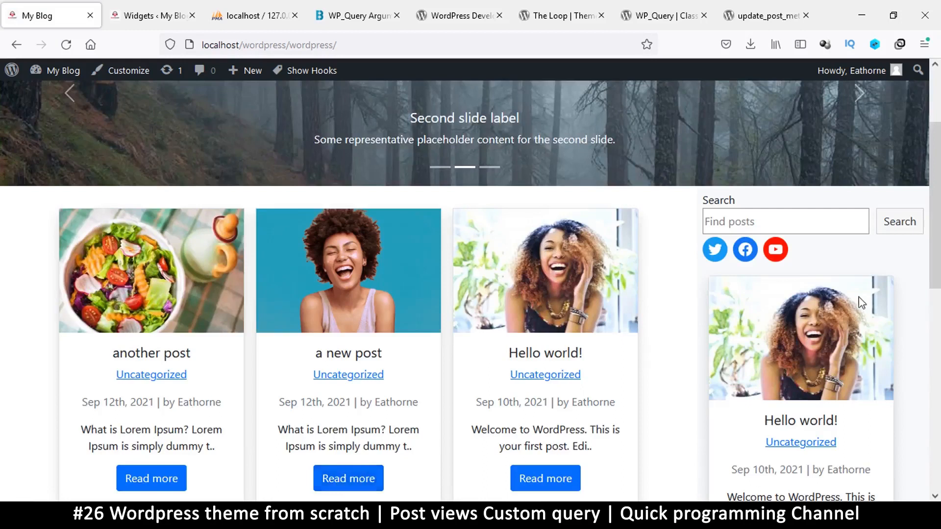
pyautogui.scroll(-3)
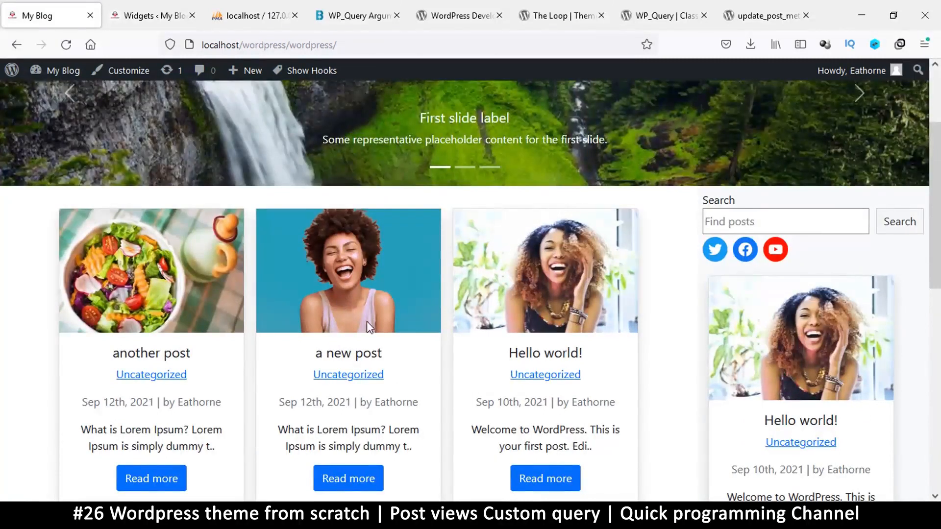
pyautogui.scroll(-3)
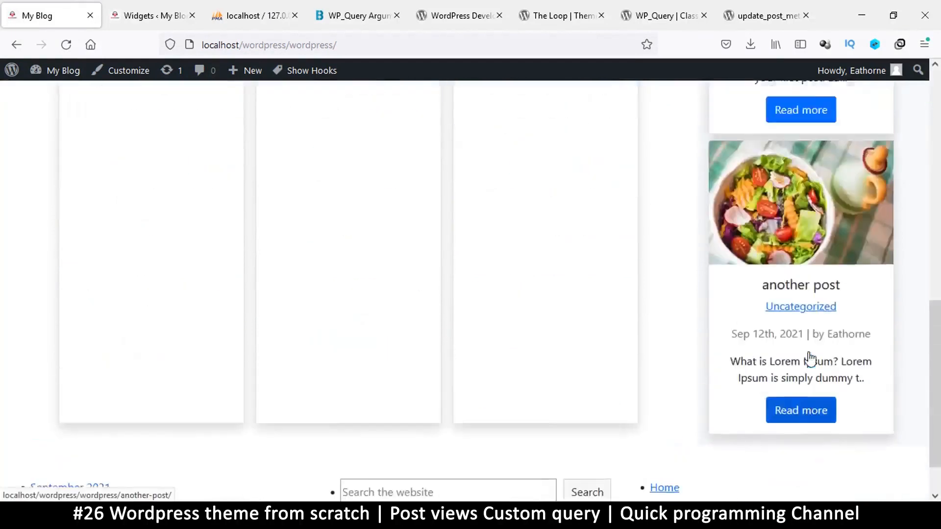
pyautogui.scroll(3)
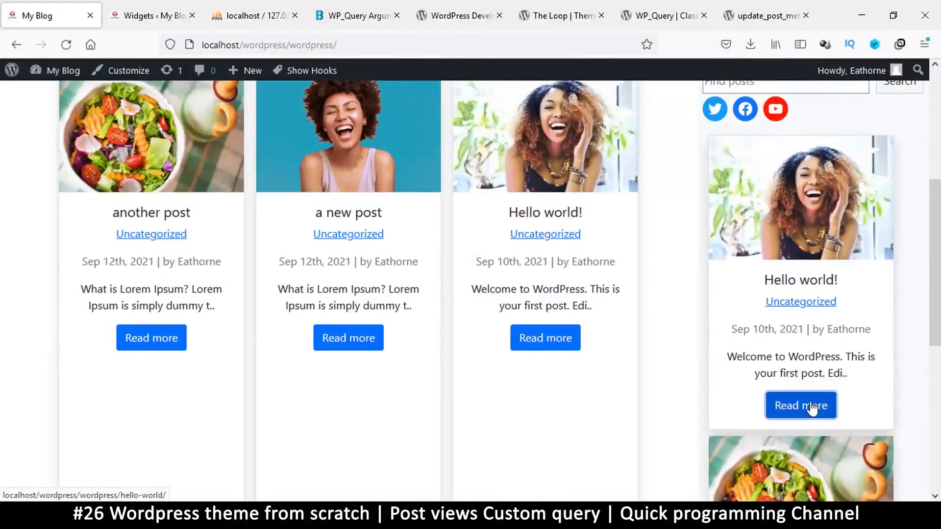
pyautogui.click(800, 405)
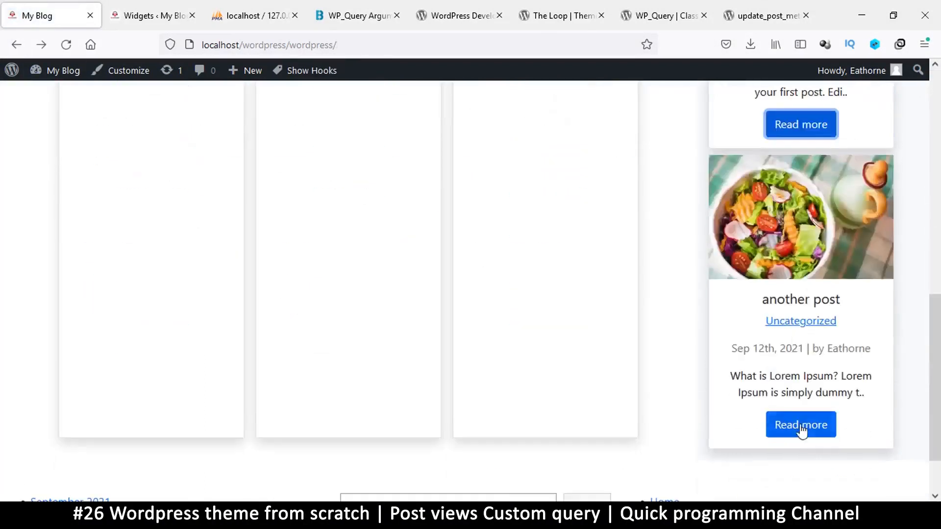
pyautogui.click(800, 425)
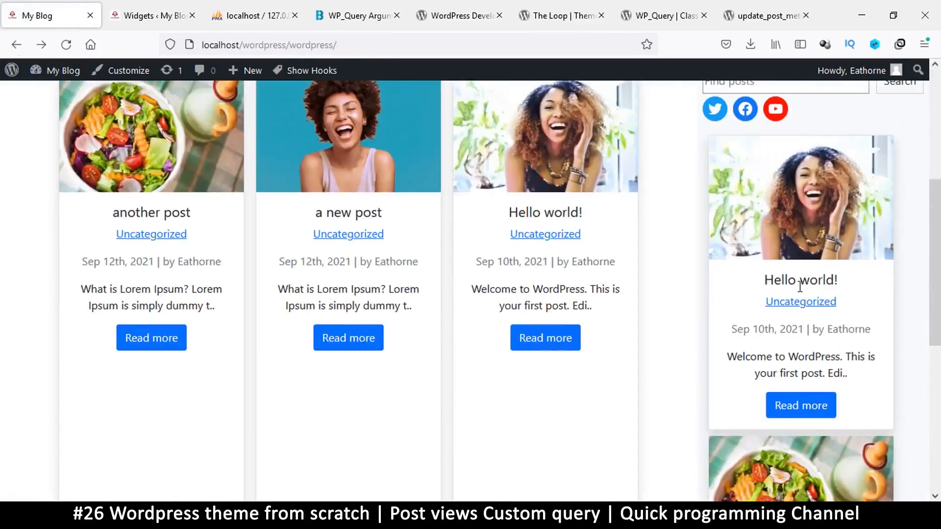
pyautogui.click(348, 337)
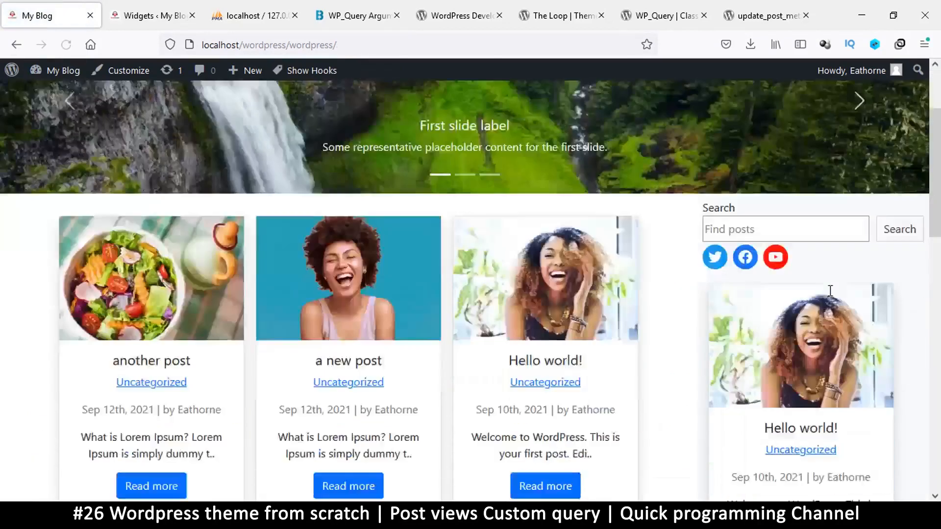
pyautogui.scroll(-3)
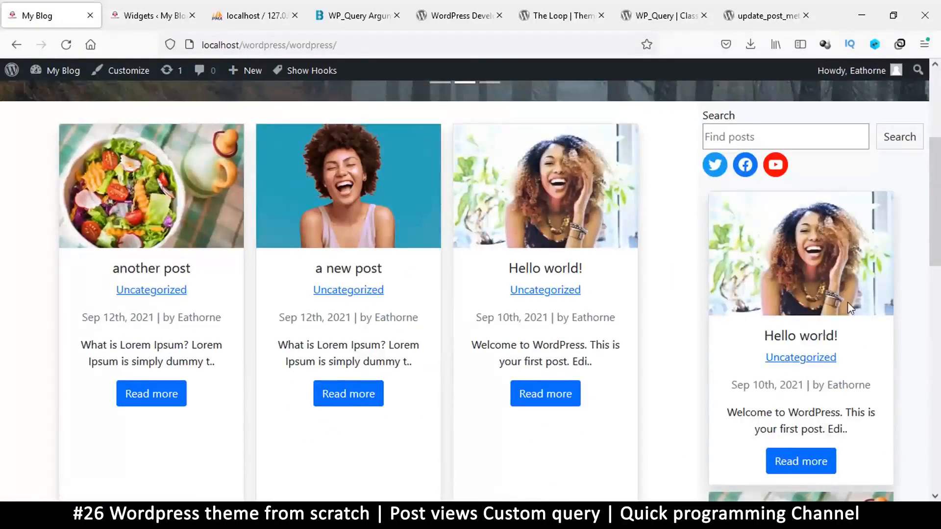
pyautogui.moveTo(689, 265)
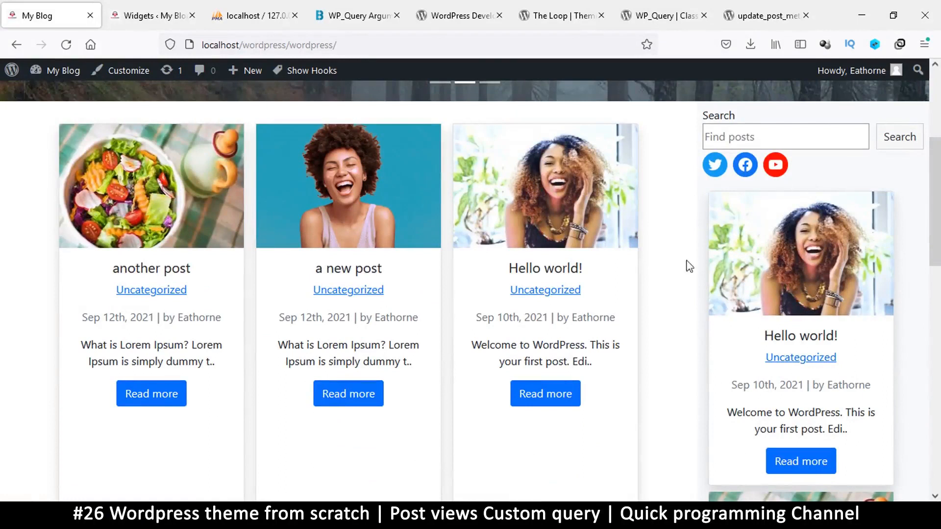
pyautogui.moveTo(743, 206)
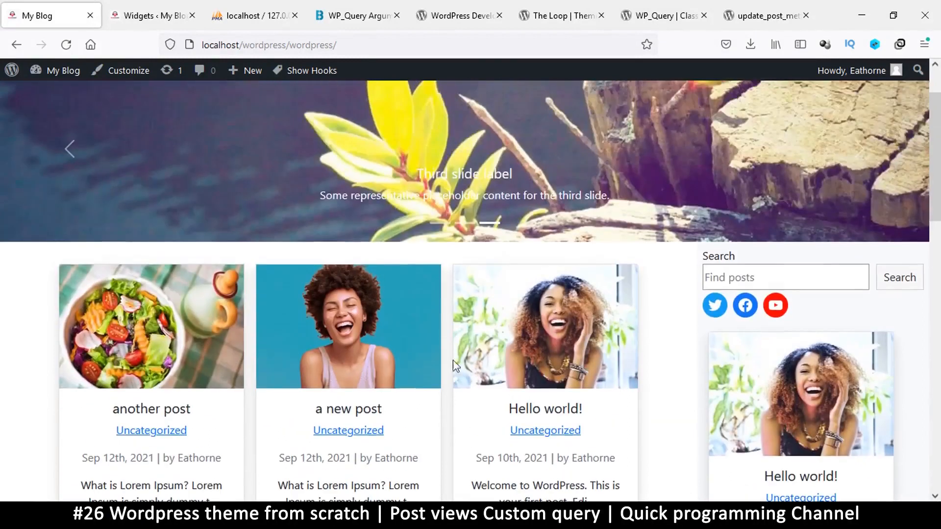
pyautogui.scroll(-3)
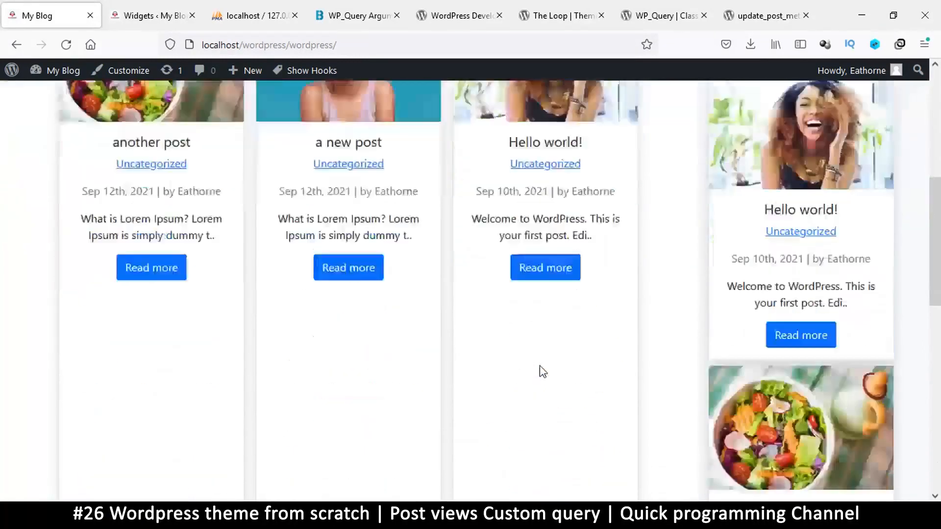